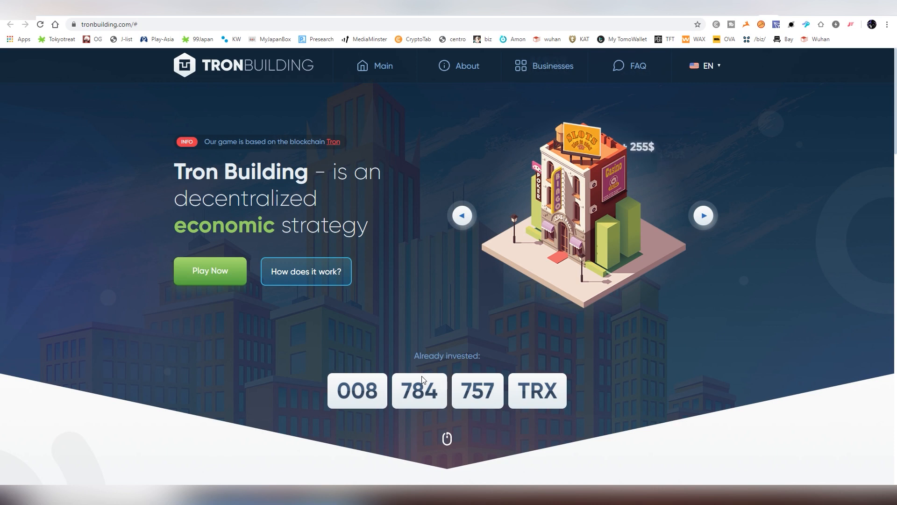
Step: Scroll the home page down past the invested-TRX counter to the 'How to earn in TronBuilding' referral text
scroll("down", 3)
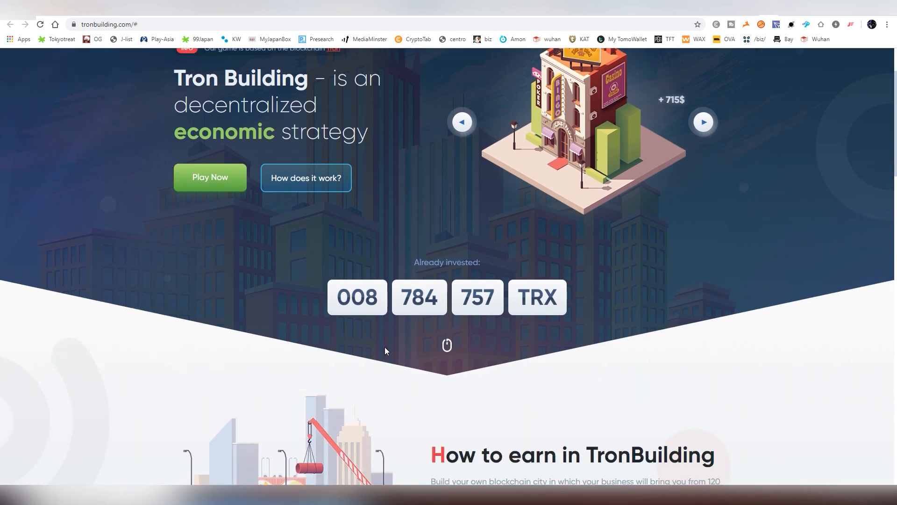
scroll("down", 3)
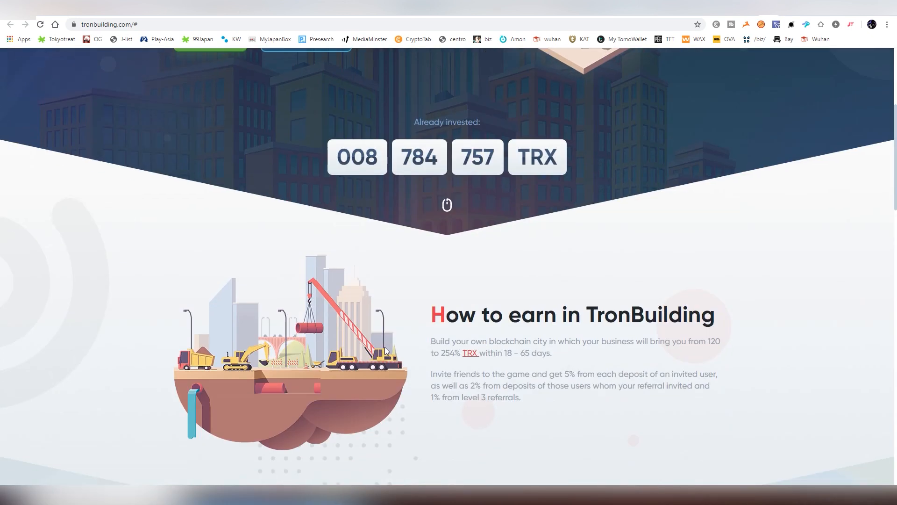
mouse_move(807, 449)
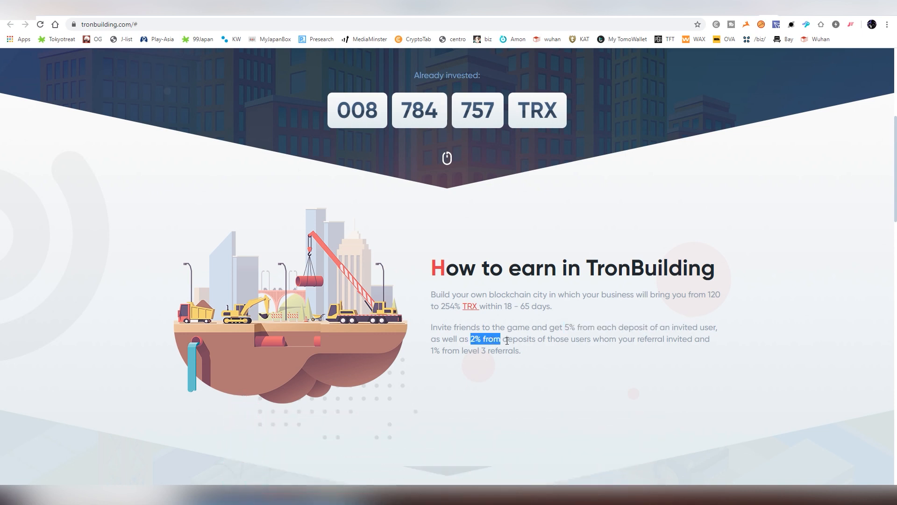
left_click(523, 350)
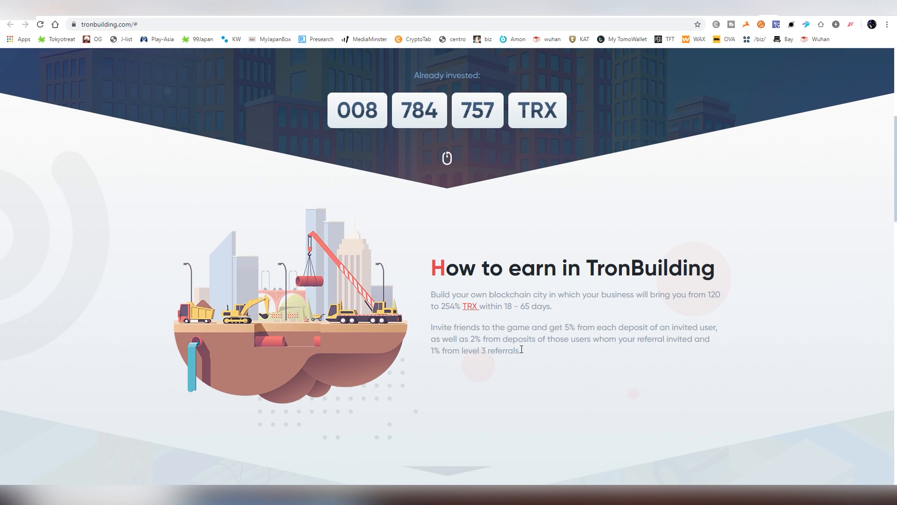
mouse_move(611, 221)
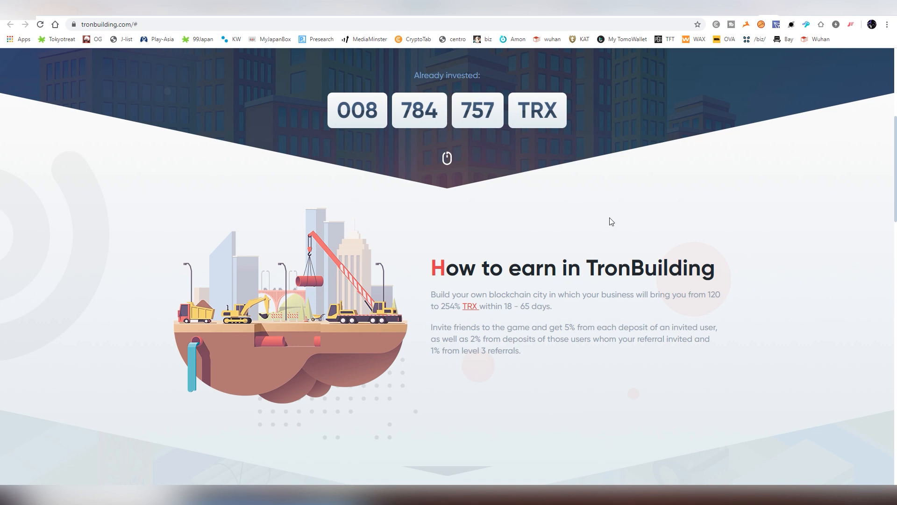
scroll("down", 3)
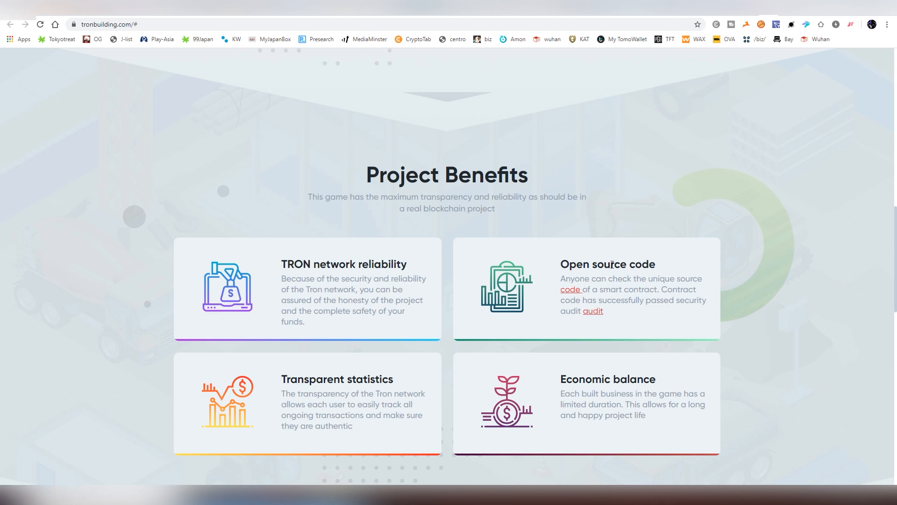
Step: Scroll down to the Store, Pizzeria and Hotel business cards with their TRX prices
scroll("down", 3)
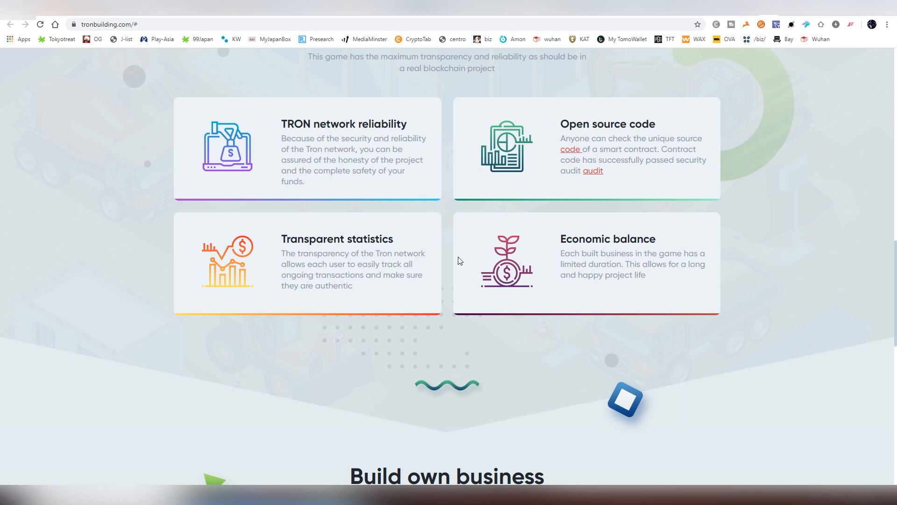
scroll("down", 3)
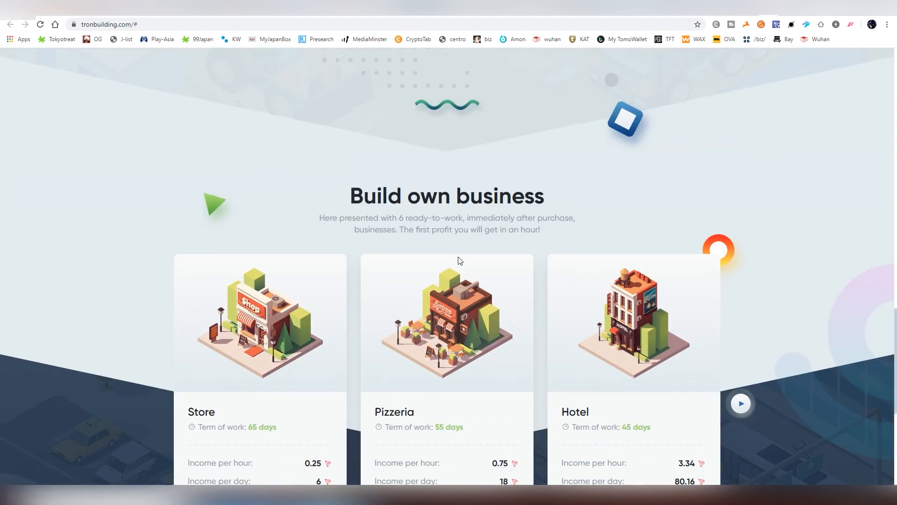
scroll("down", 3)
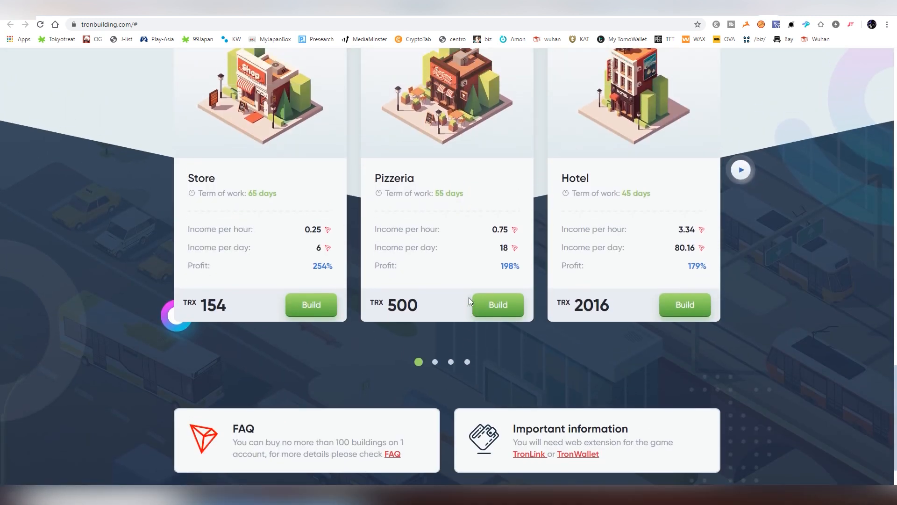
scroll("down", 3)
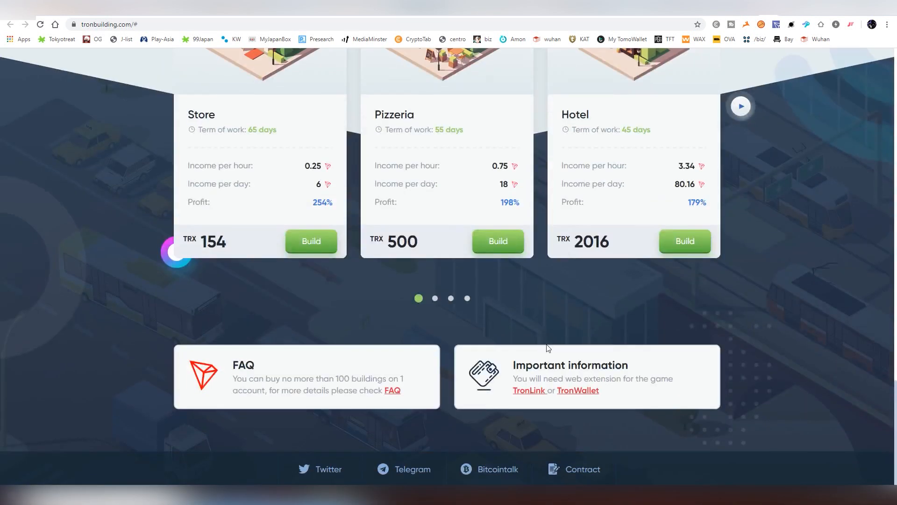
mouse_move(566, 390)
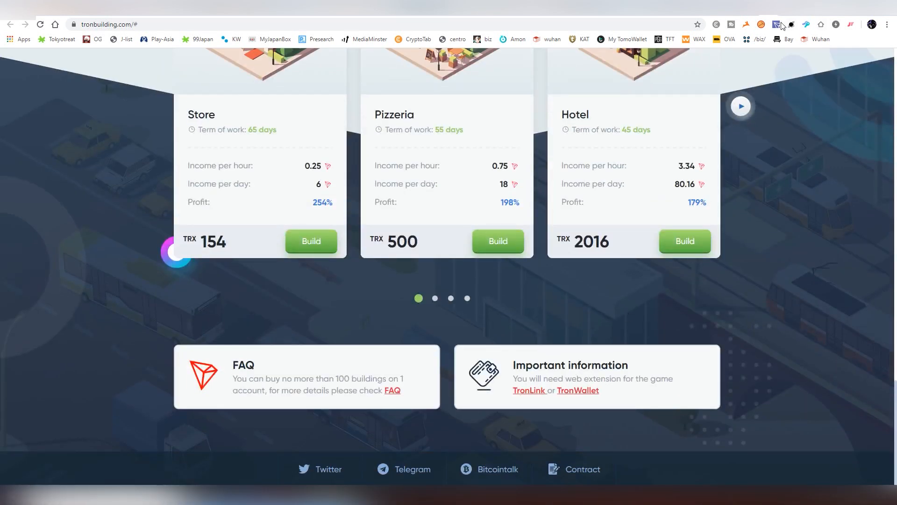
Step: Check the TRX balance in the wallet extension, close it and scroll back toward the top
left_click(777, 24)
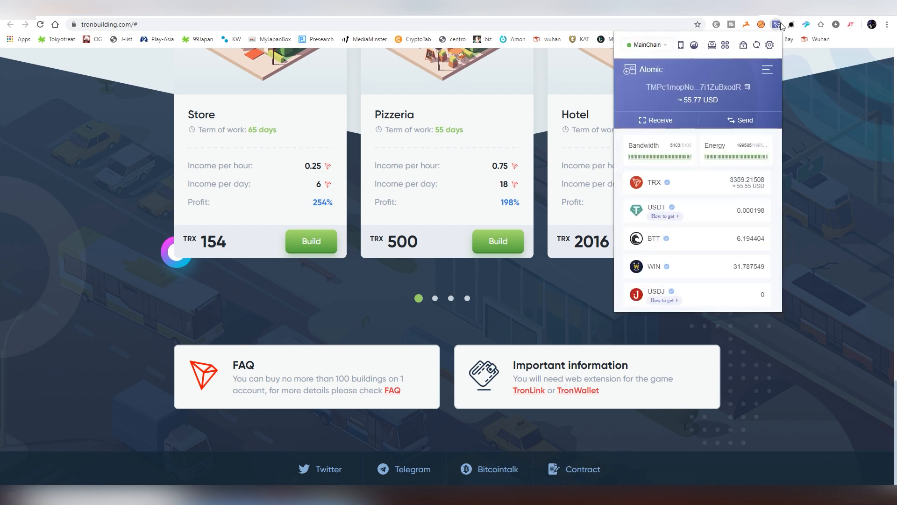
mouse_move(556, 263)
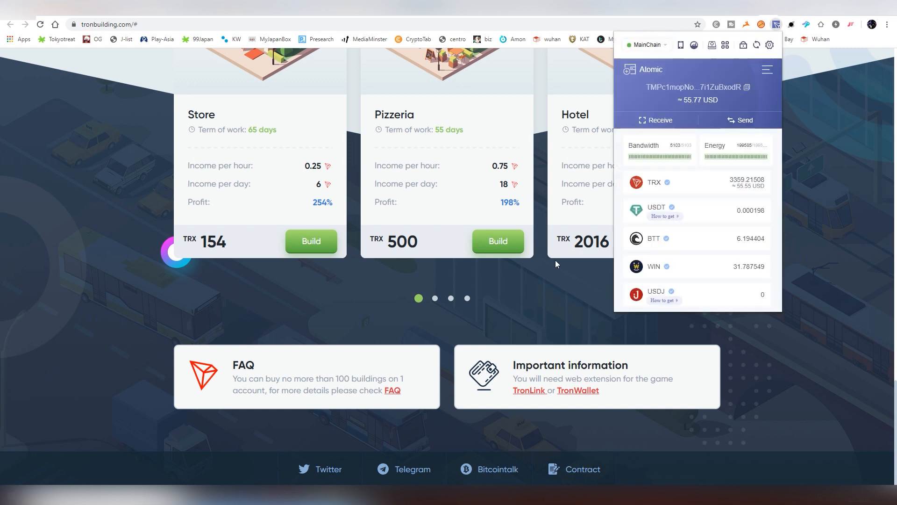
left_click(776, 25)
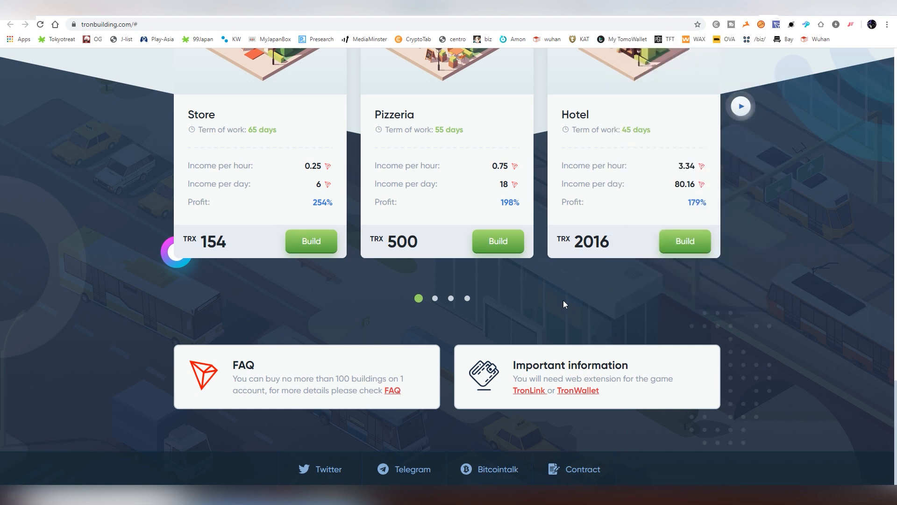
mouse_move(567, 317)
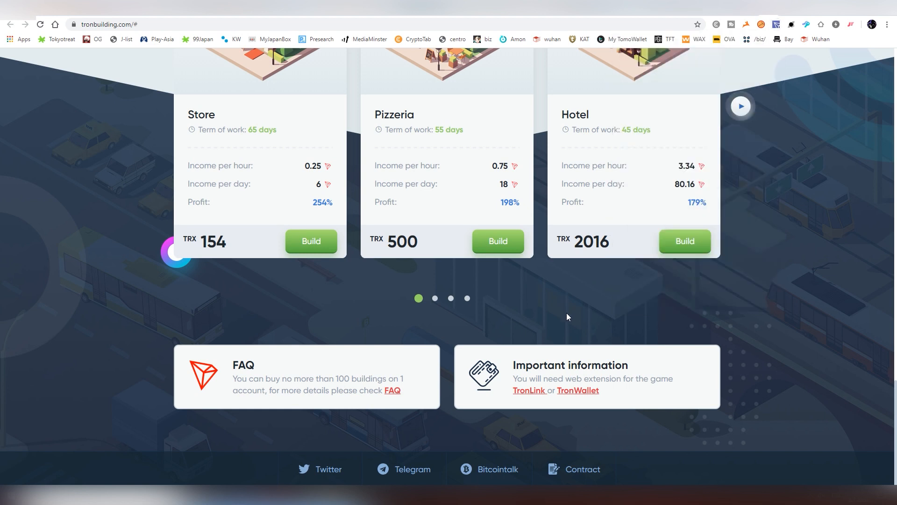
scroll("up", 3)
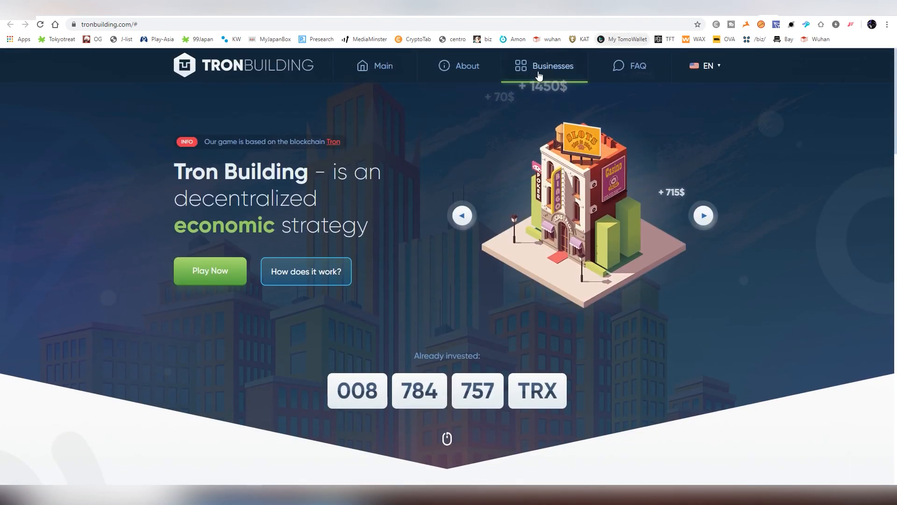
left_click(552, 65)
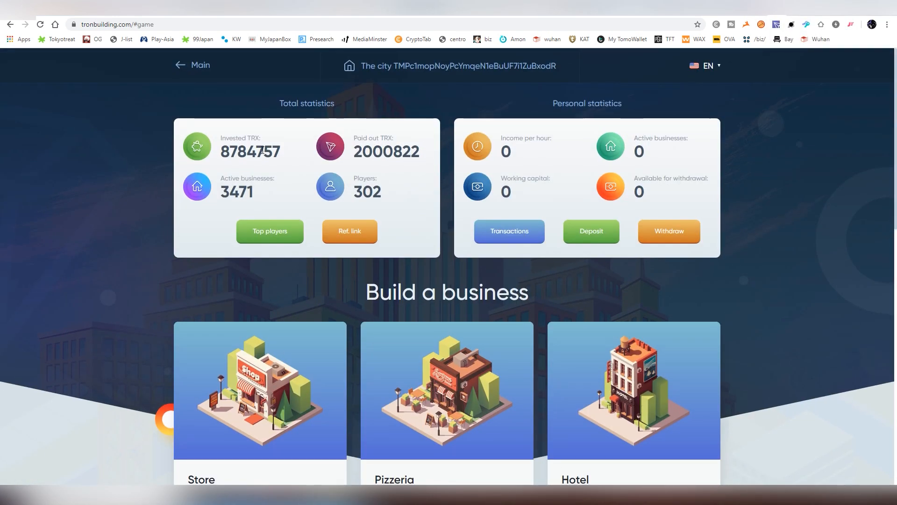
mouse_move(365, 151)
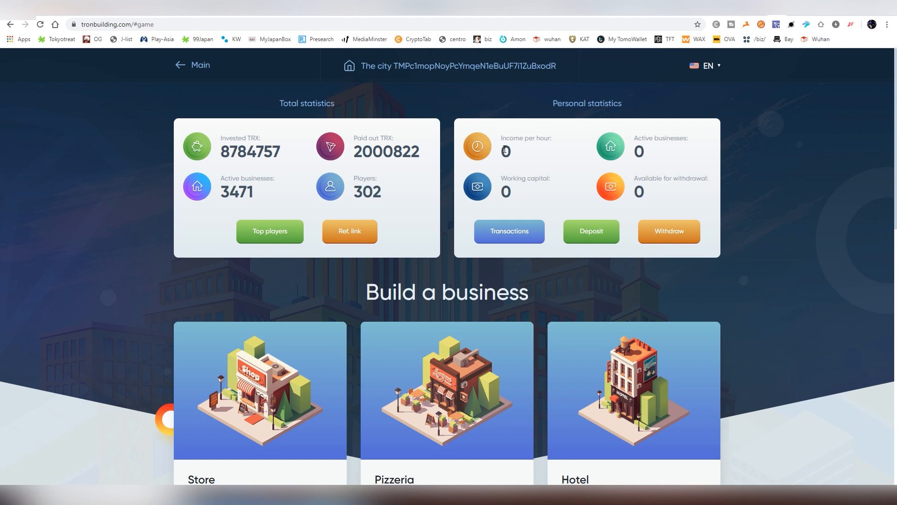
mouse_move(611, 186)
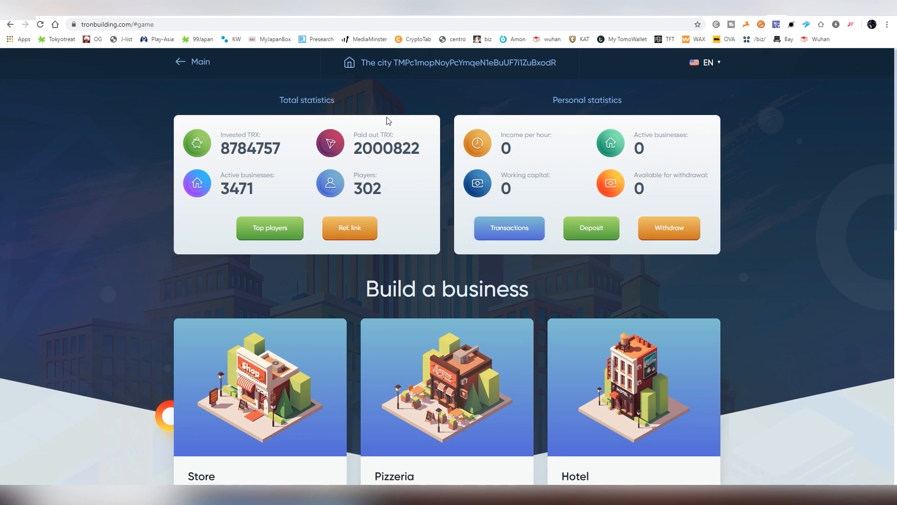
scroll("down", 3)
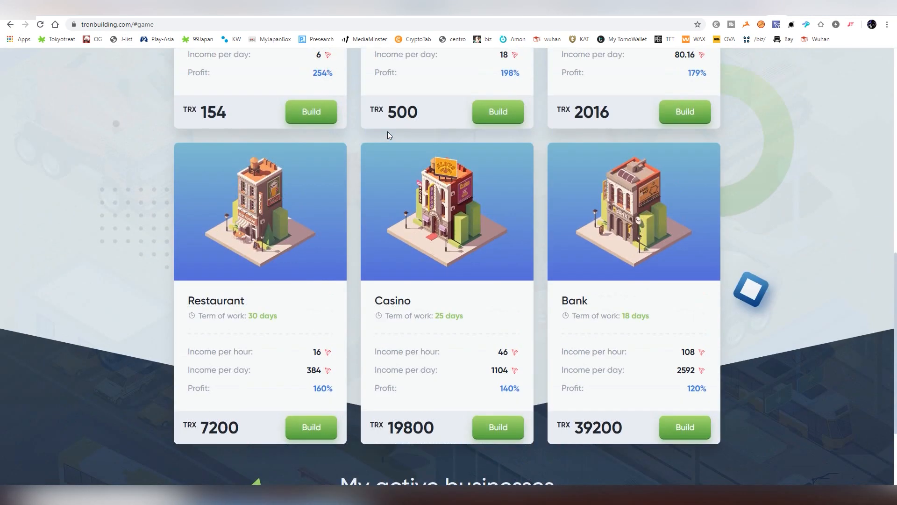
scroll("up", 3)
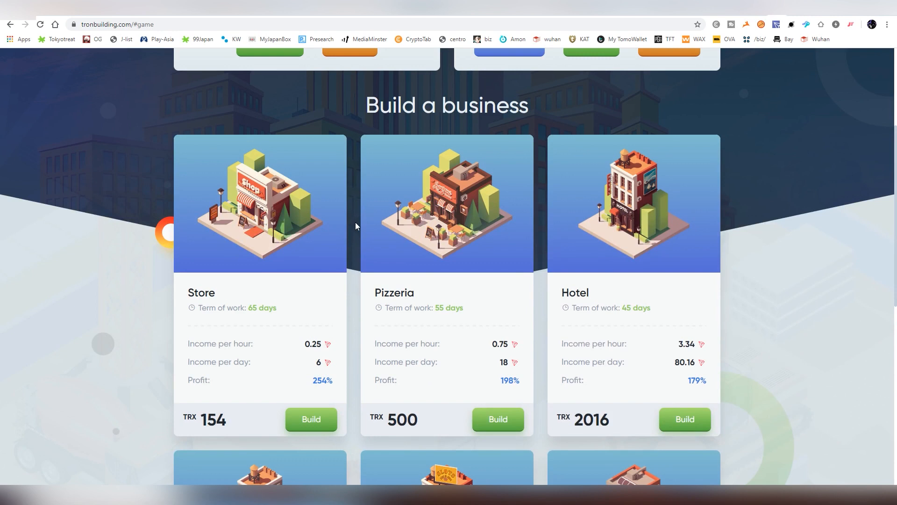
scroll("down", 3)
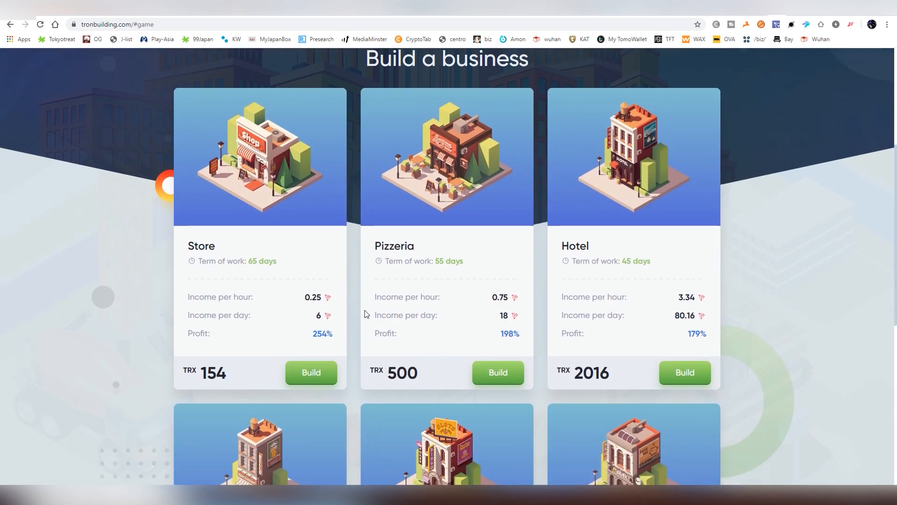
mouse_move(358, 332)
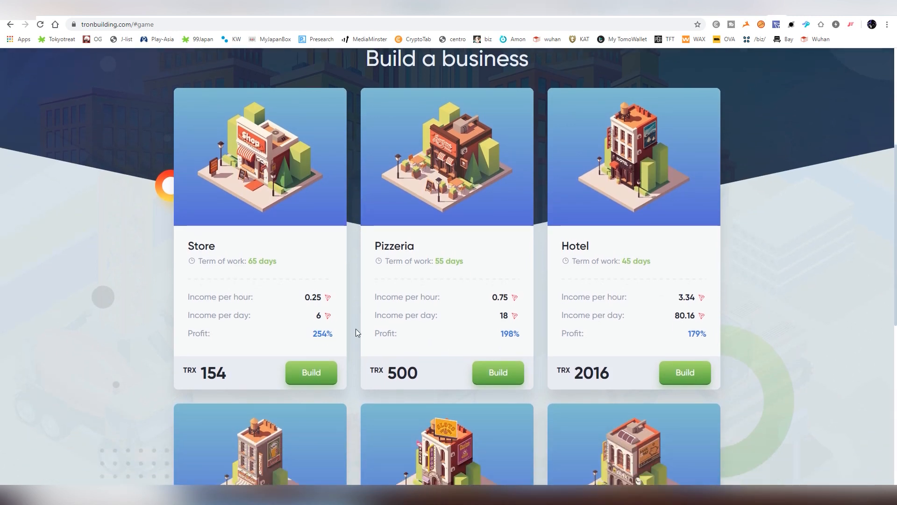
scroll("down", 3)
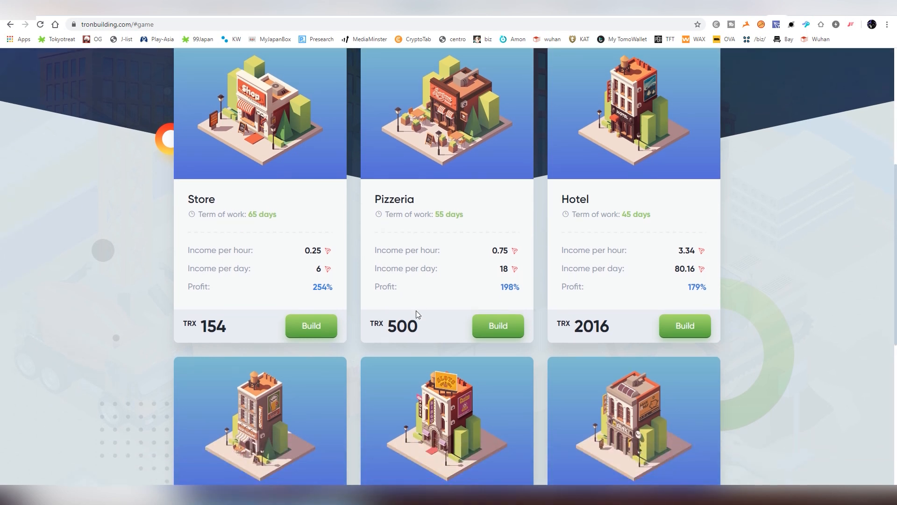
double_click(436, 214)
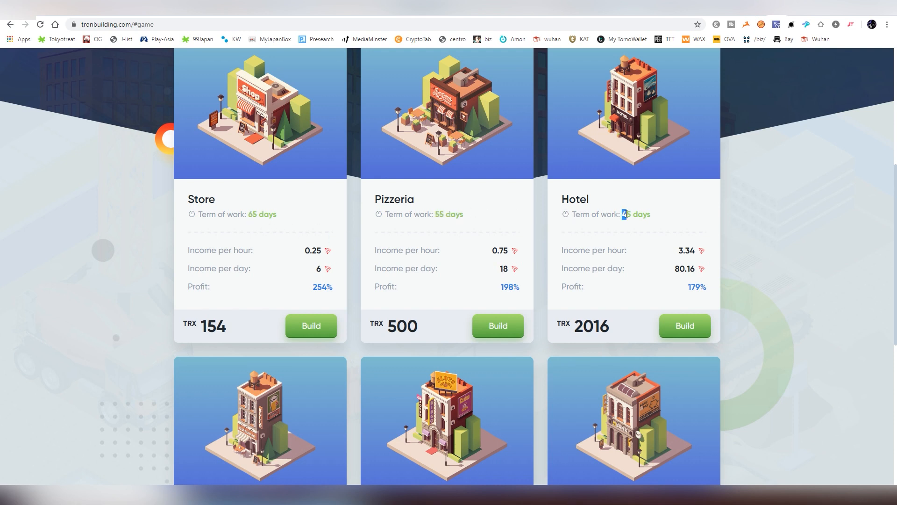
scroll("down", 3)
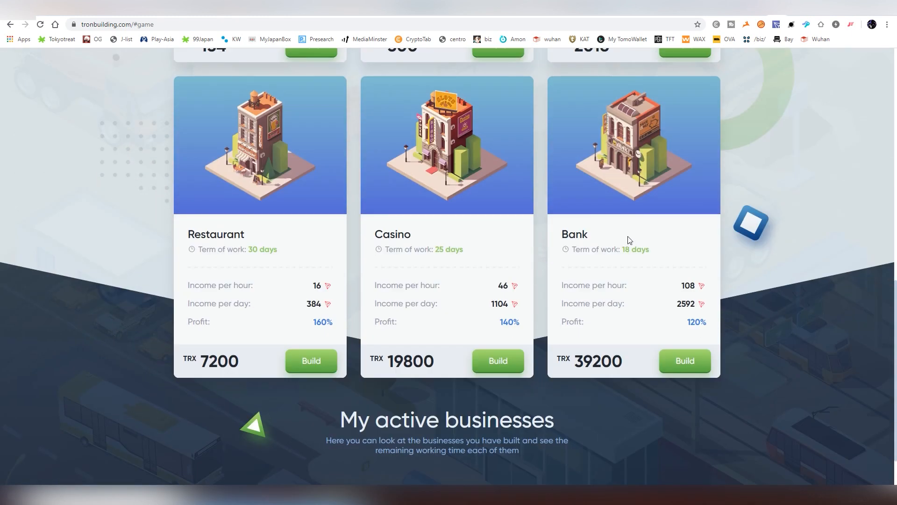
mouse_move(595, 212)
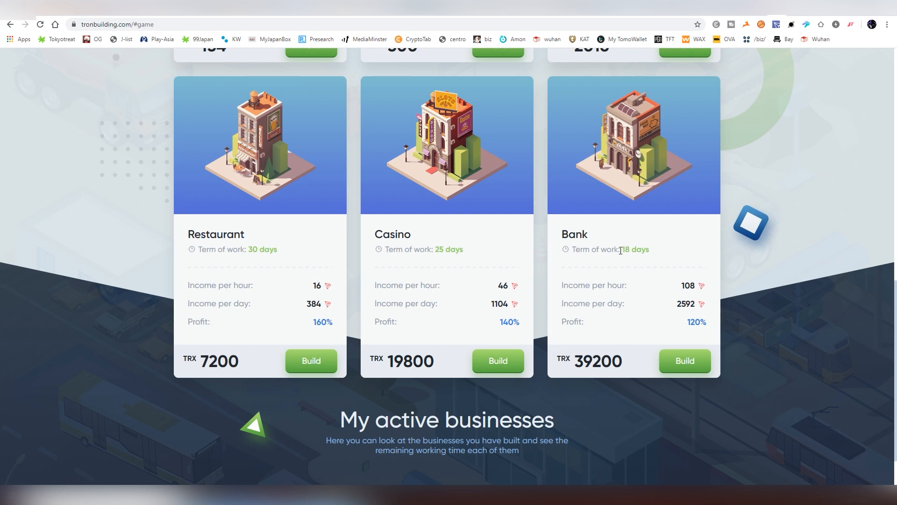
mouse_move(601, 240)
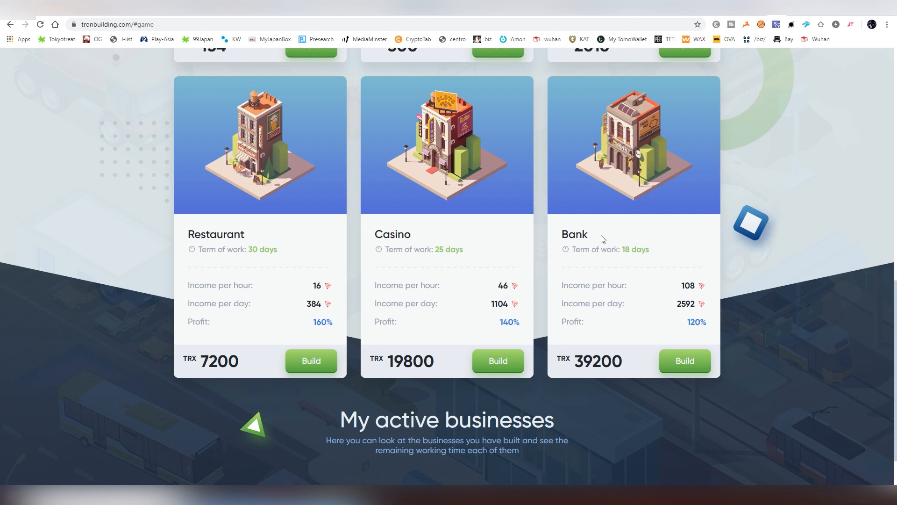
mouse_move(572, 365)
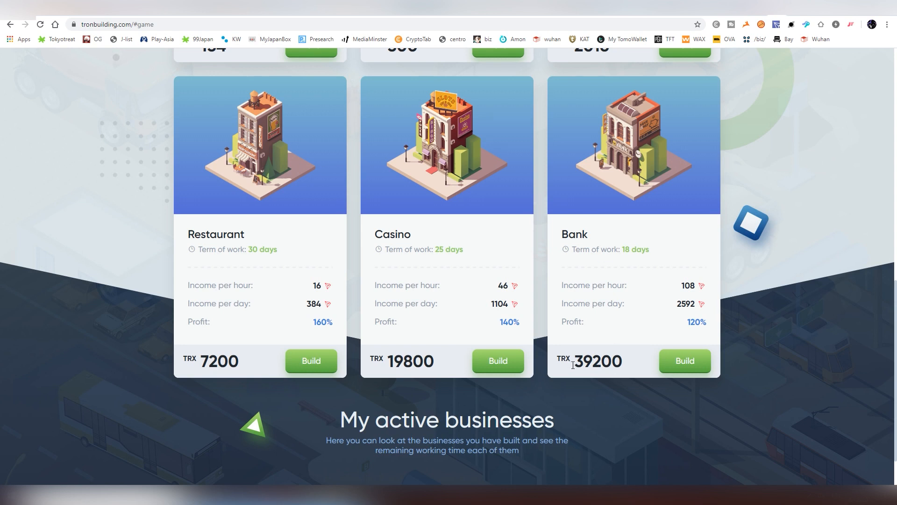
scroll("down", 3)
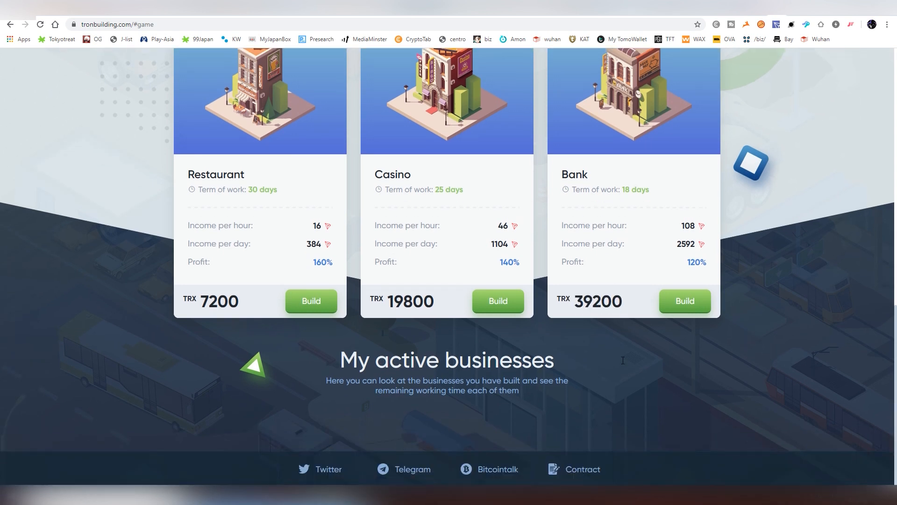
scroll("up", 3)
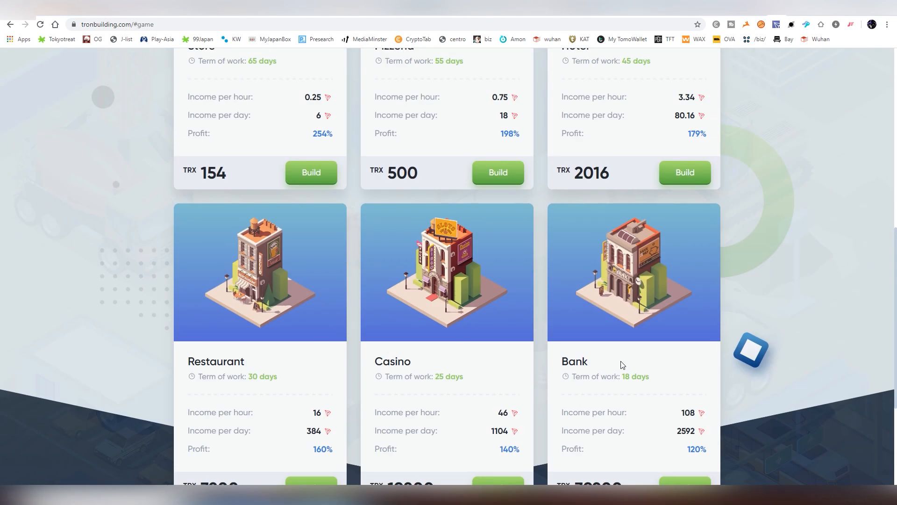
scroll("down", 3)
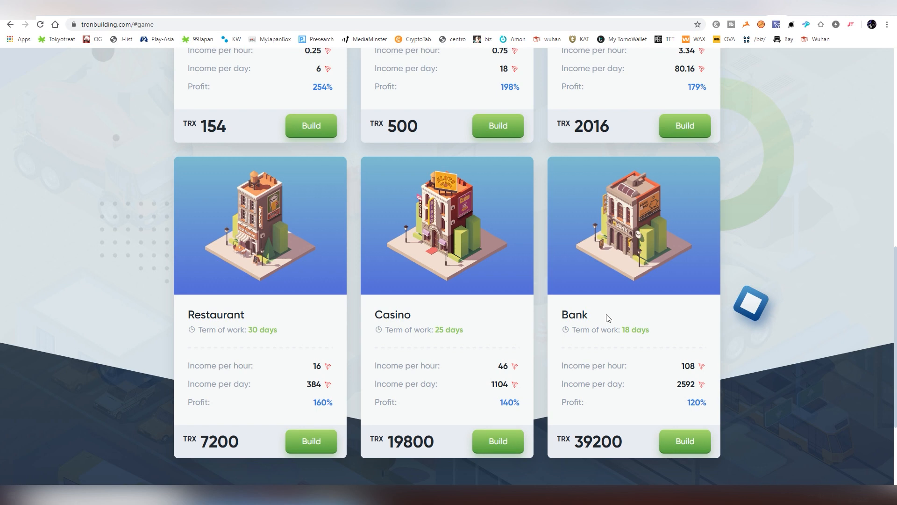
scroll("up", 3)
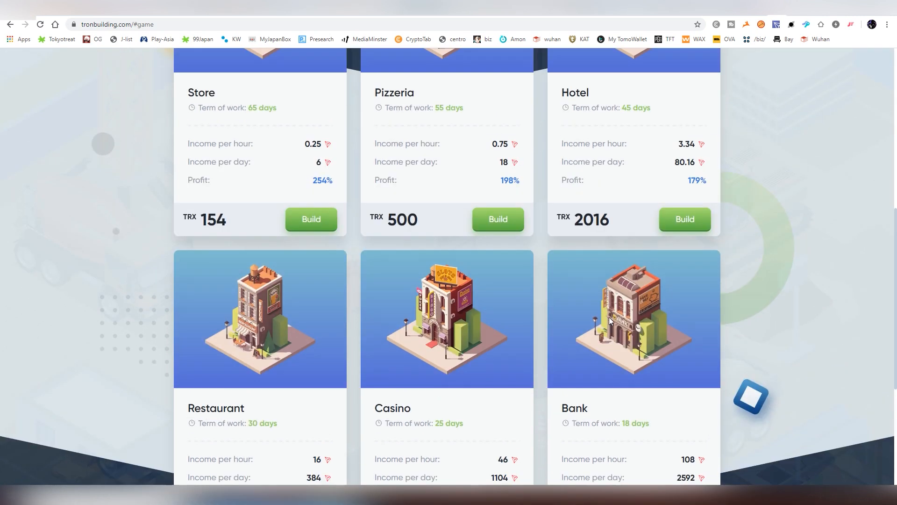
scroll("up", 3)
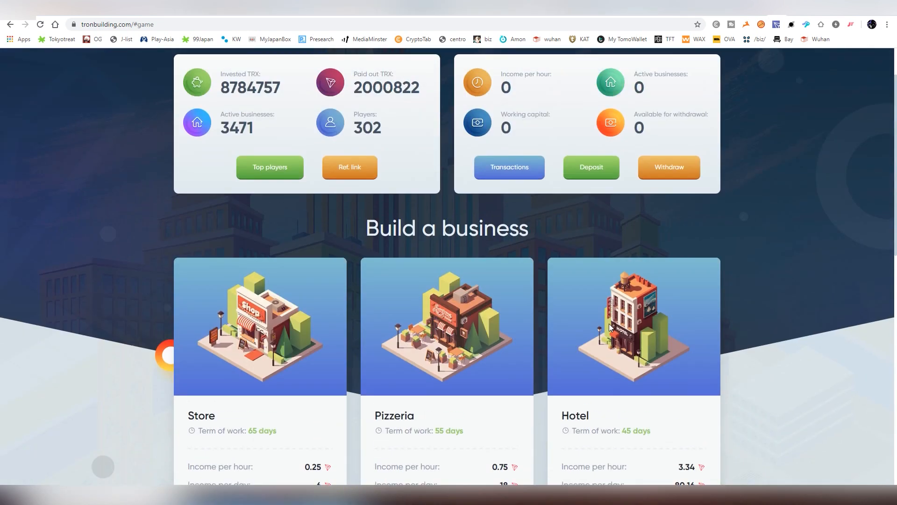
scroll("down", 3)
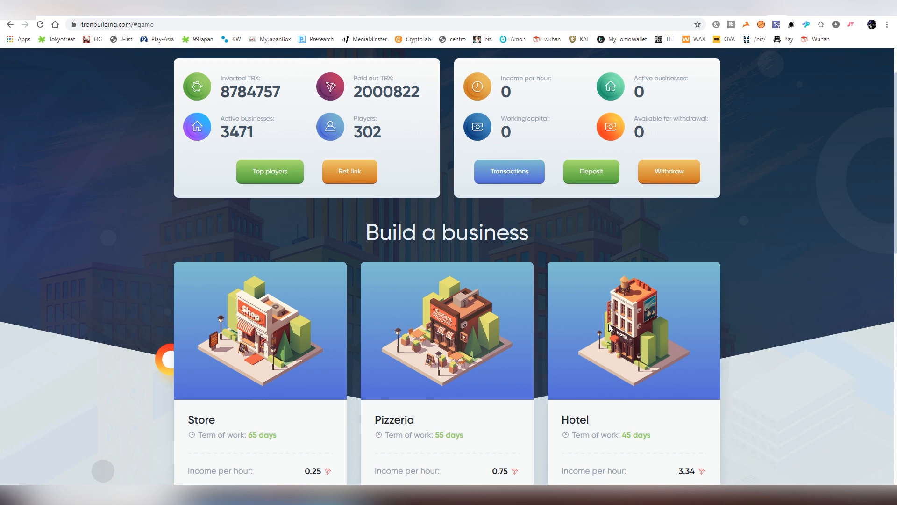
mouse_move(536, 296)
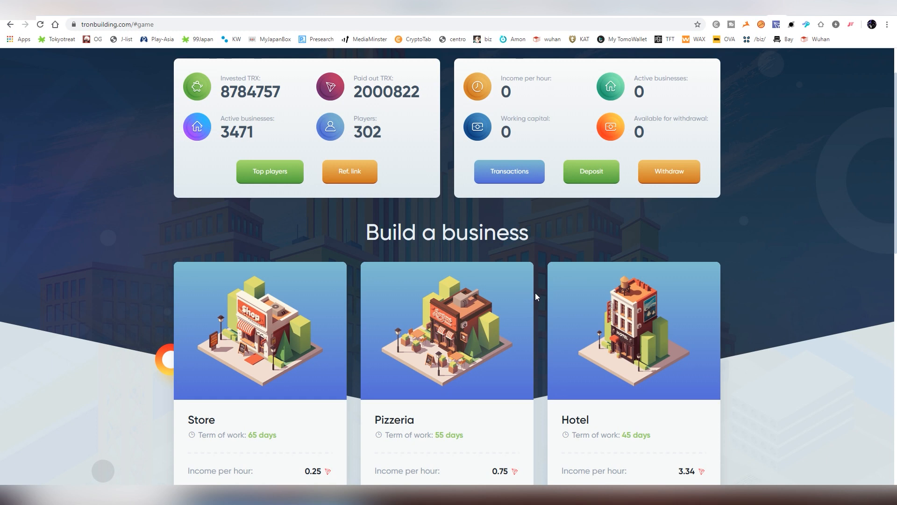
mouse_move(546, 289)
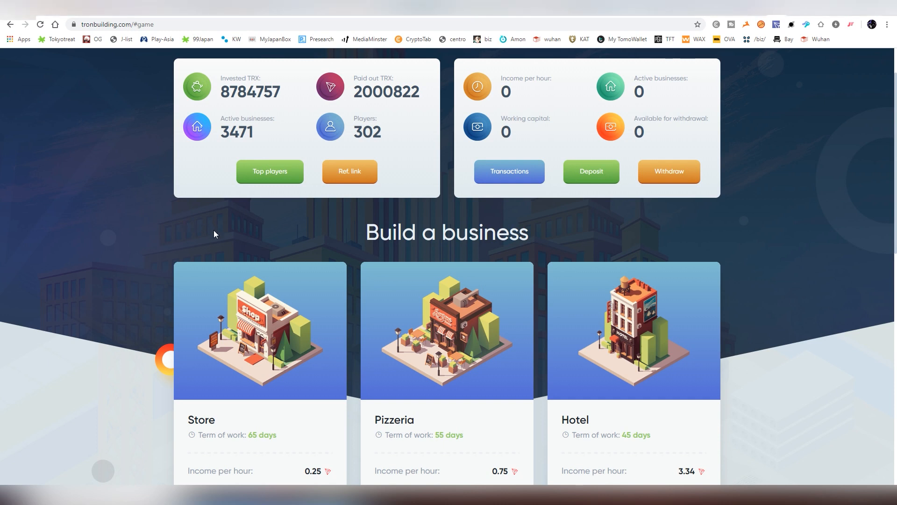
scroll("down", 3)
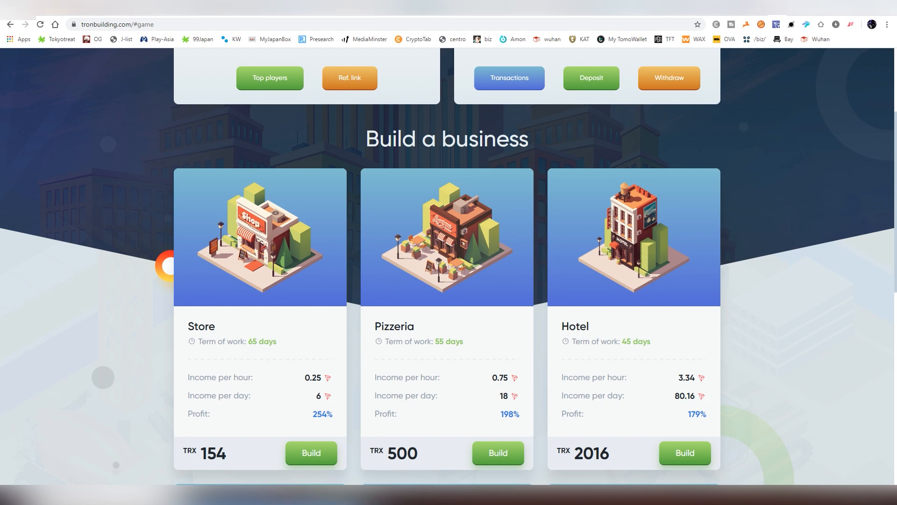
mouse_move(34, 325)
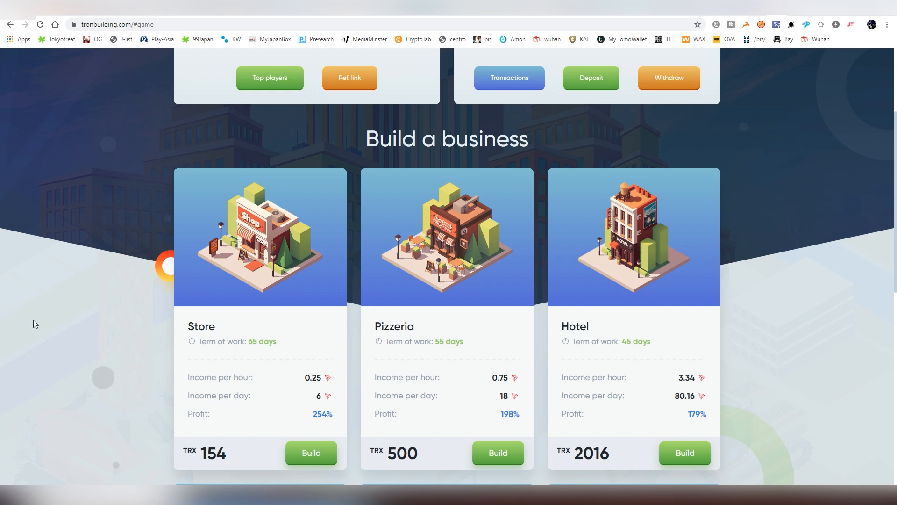
mouse_move(344, 379)
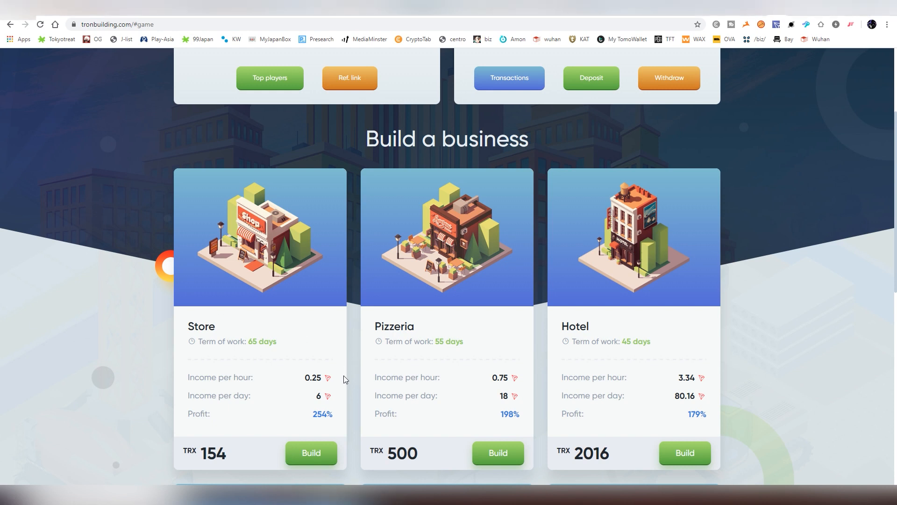
scroll("down", 3)
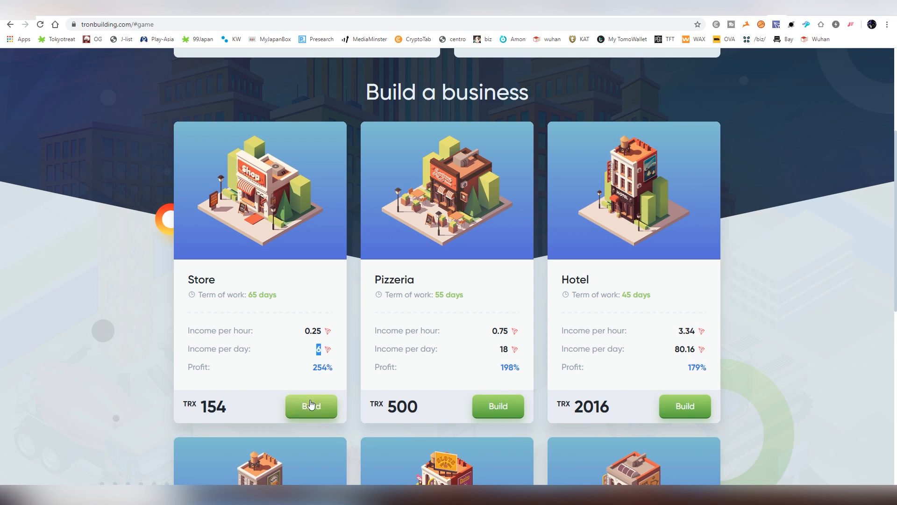
Step: After a failed Store purchase, deposit 155 TRX as working capital and approve it in TronLink
left_click(310, 406)
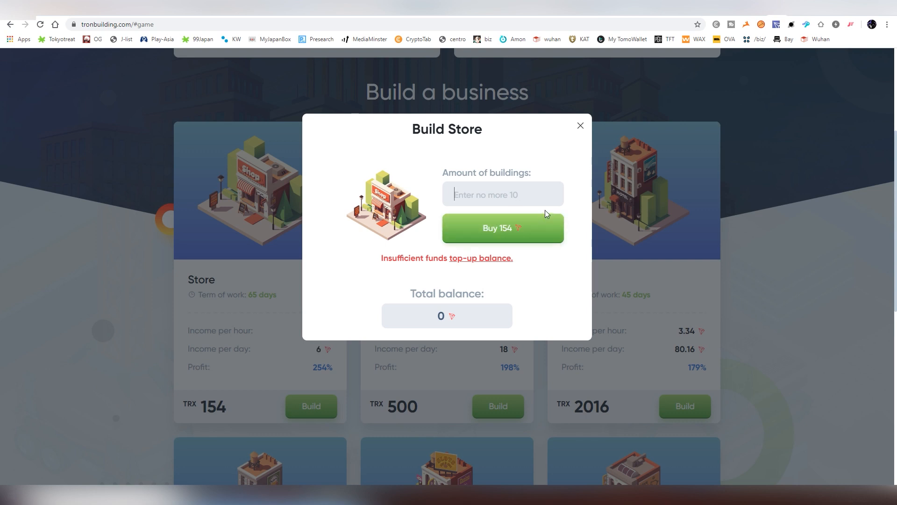
left_click(580, 125)
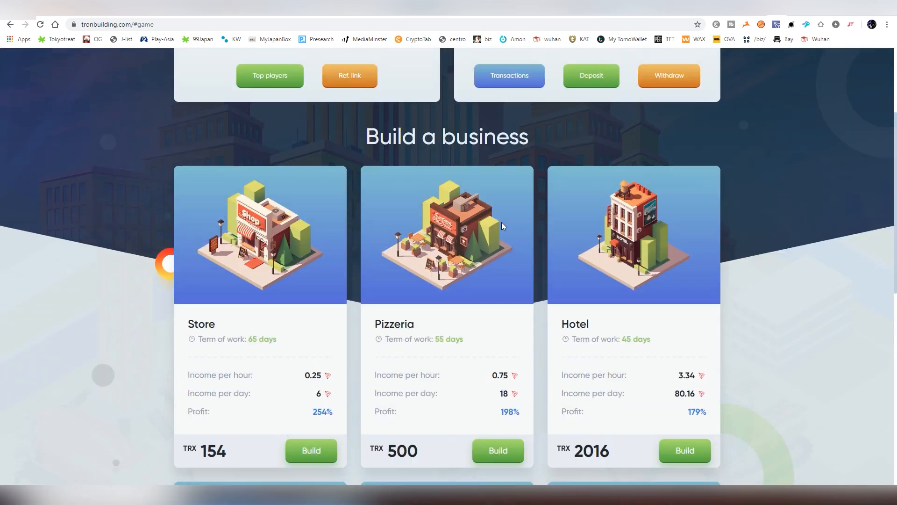
left_click(590, 74)
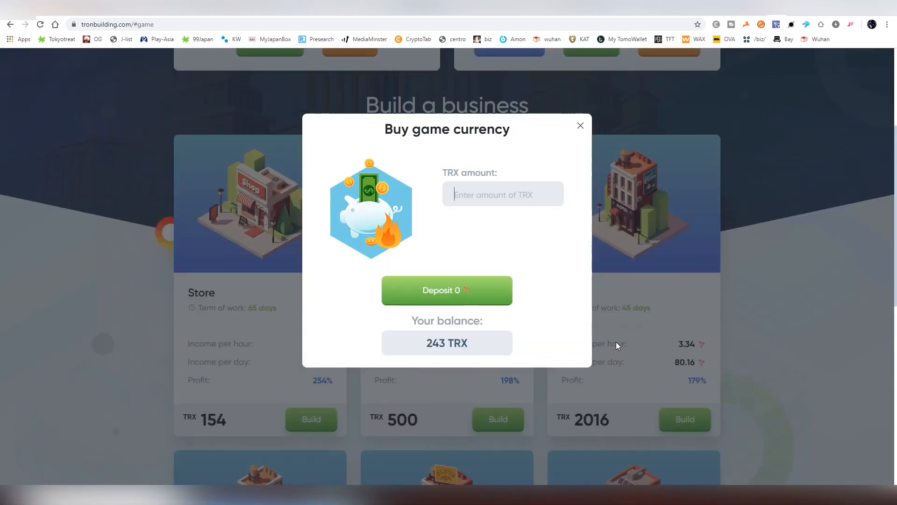
type("155")
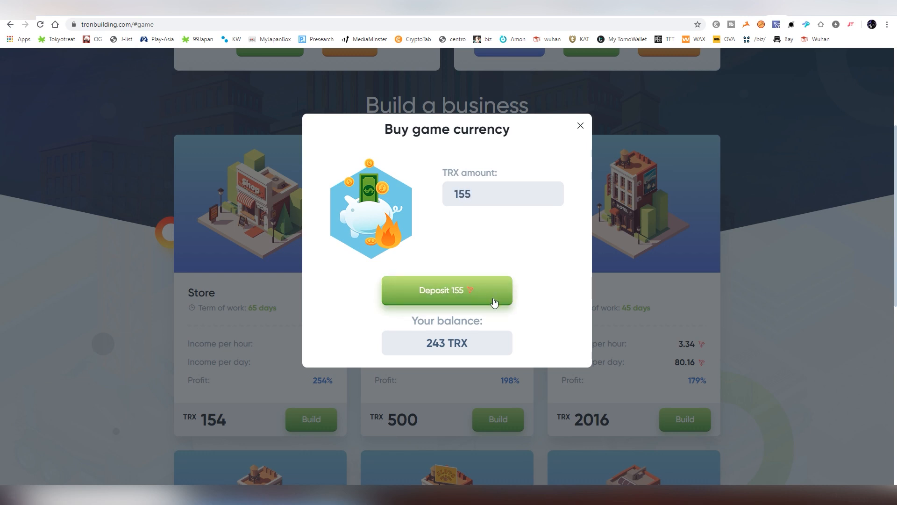
left_click(446, 289)
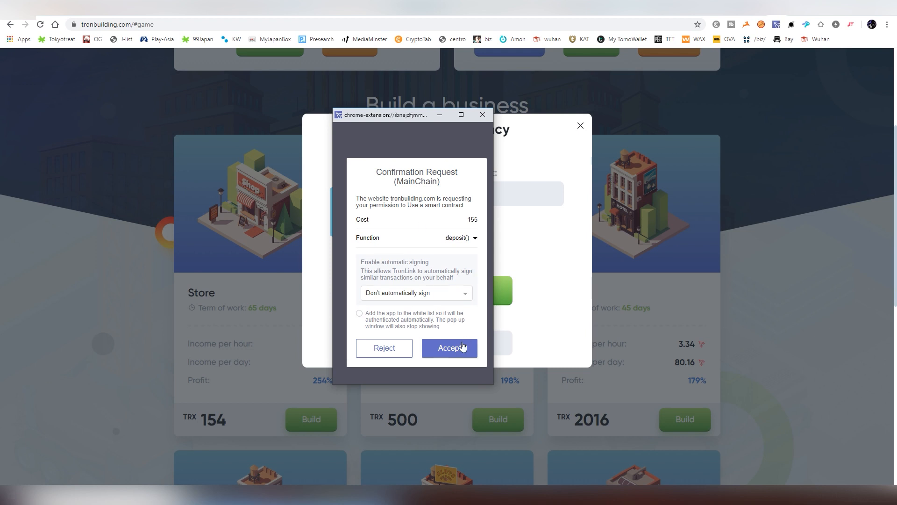
left_click(449, 347)
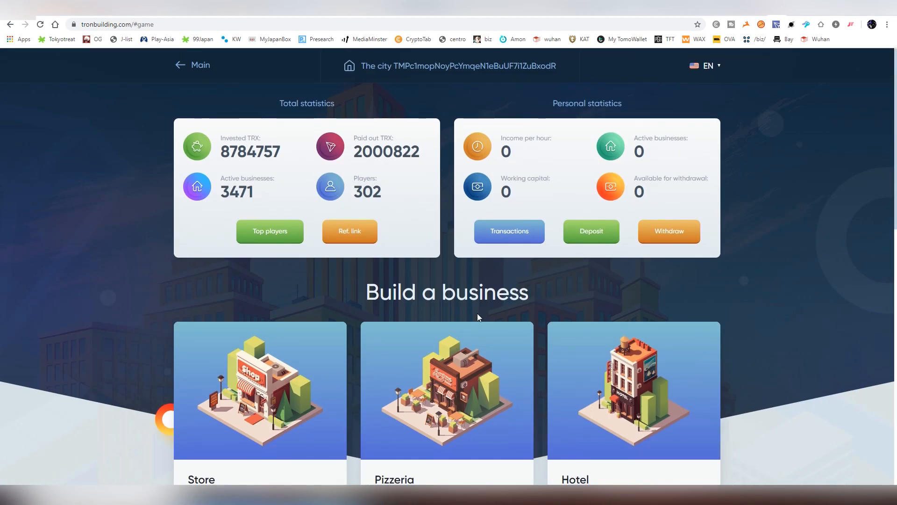
mouse_move(104, 35)
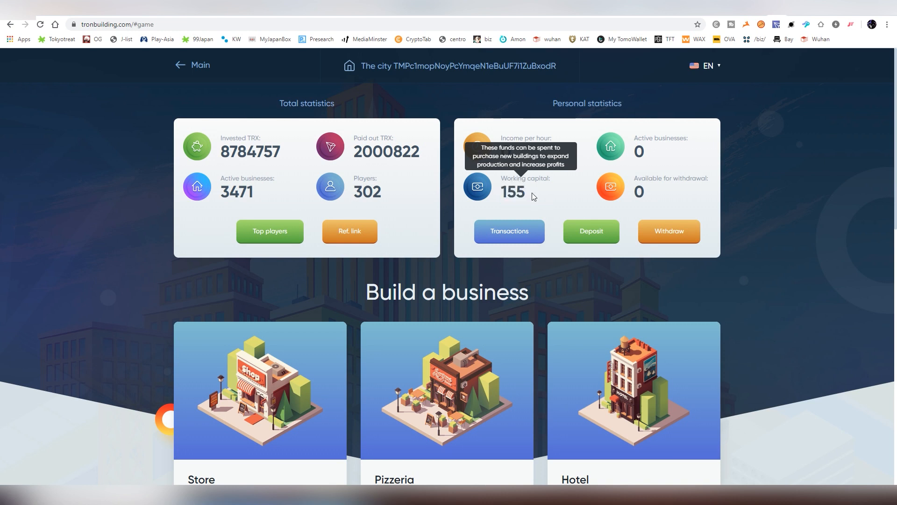
Step: Buy one Store building for 154 TRX from the new working capital
left_click(310, 466)
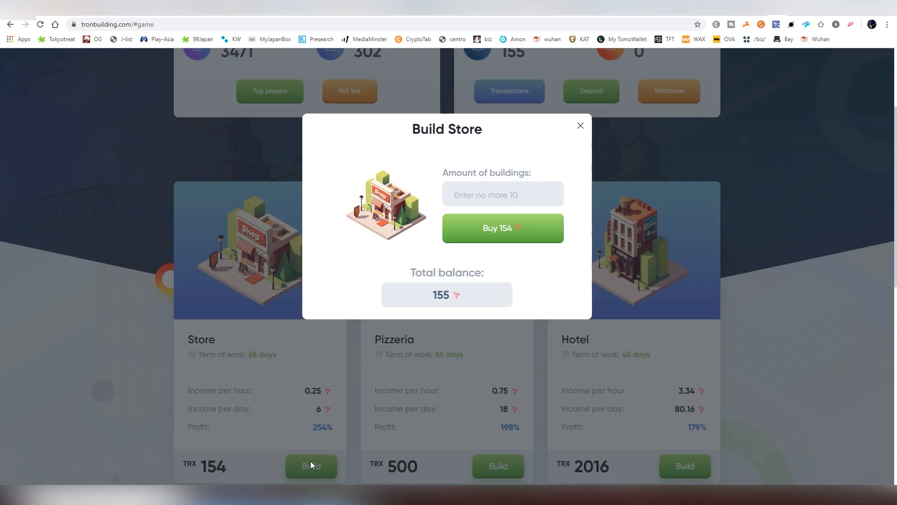
left_click(503, 194)
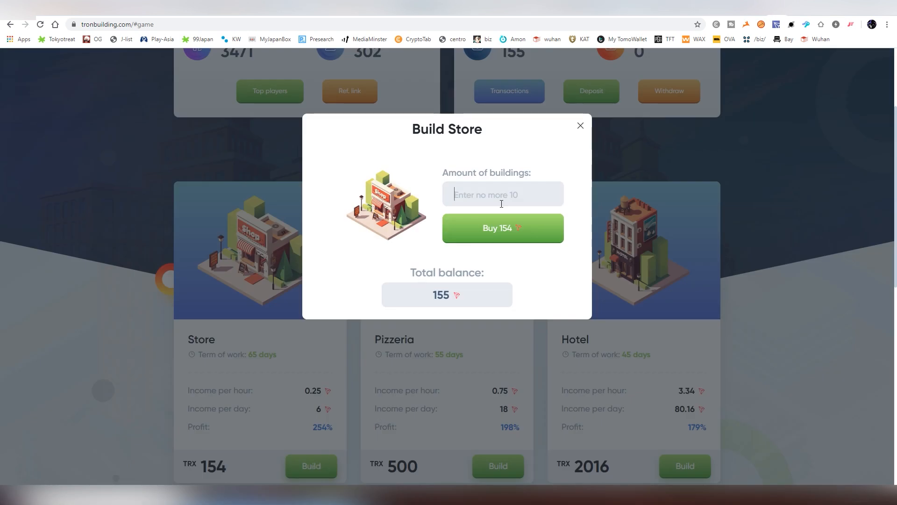
mouse_move(520, 204)
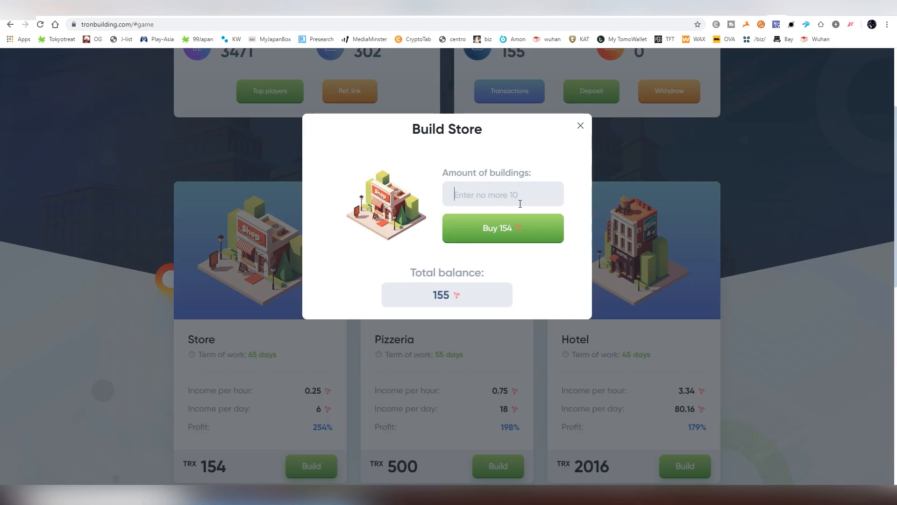
type("1")
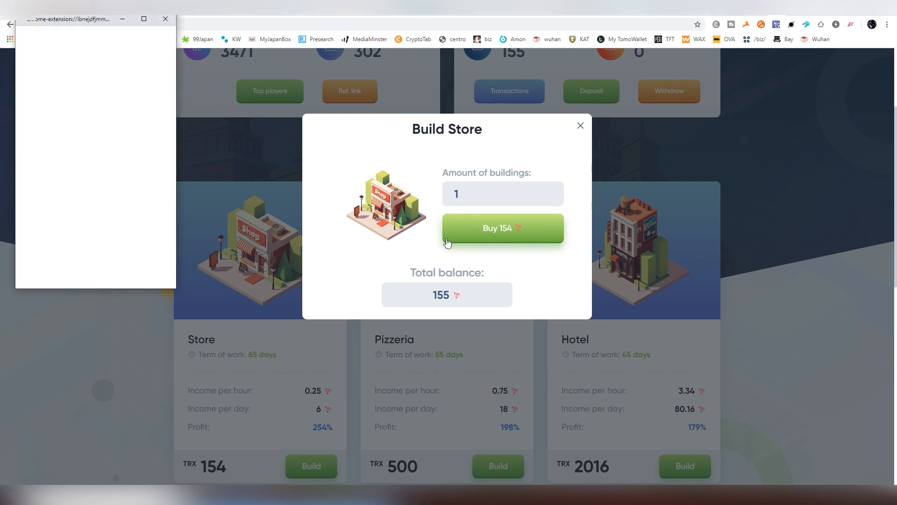
left_click(580, 126)
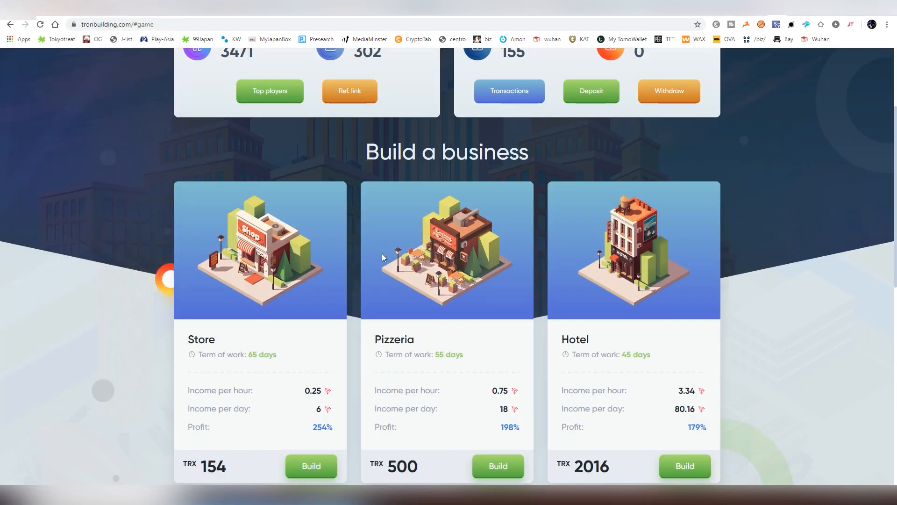
mouse_move(449, 247)
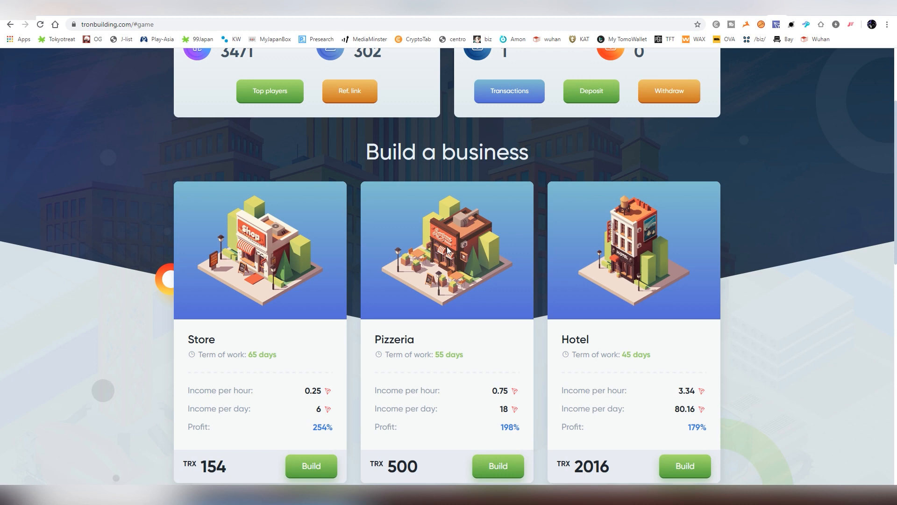
Step: Scroll through Personal statistics confirming one active business after the Store purchase
scroll("down", 3)
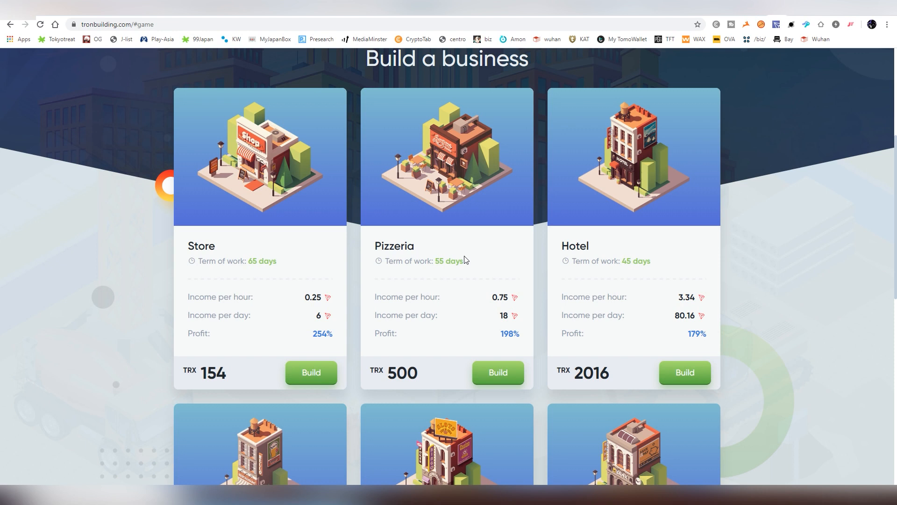
scroll("down", 3)
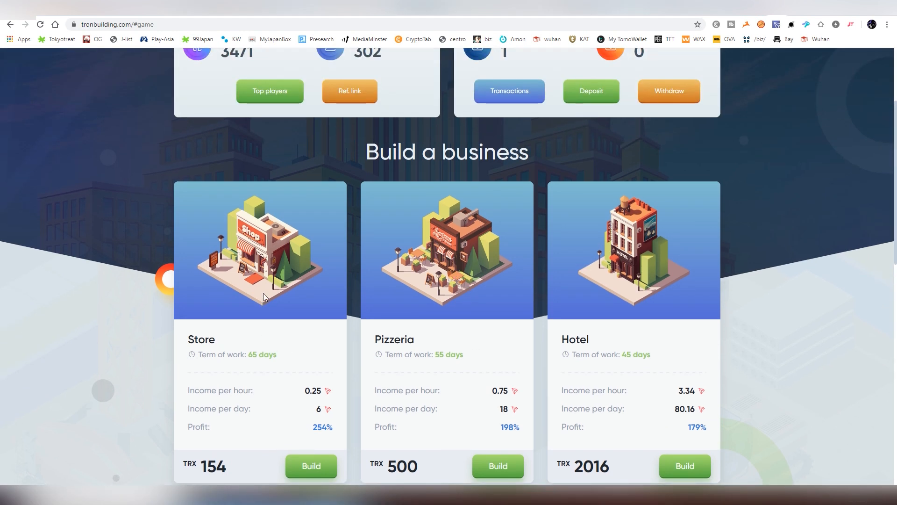
scroll("down", 3)
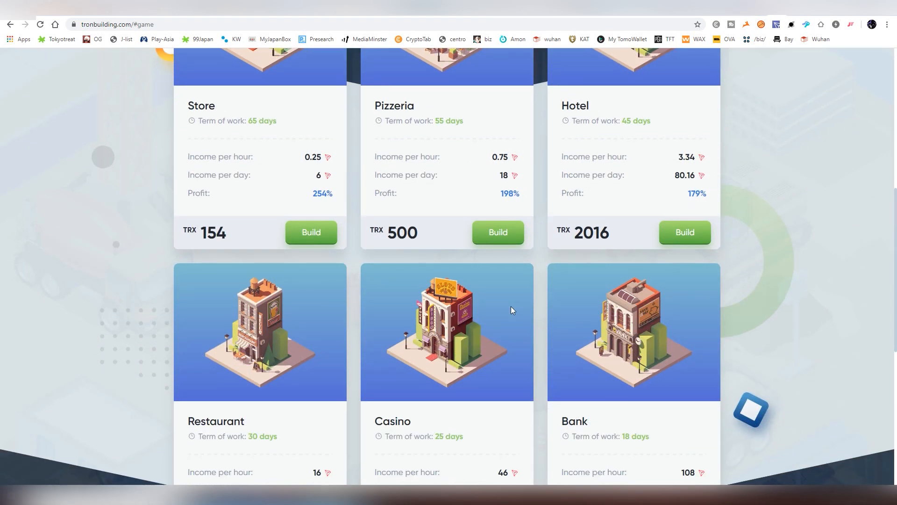
scroll("up", 3)
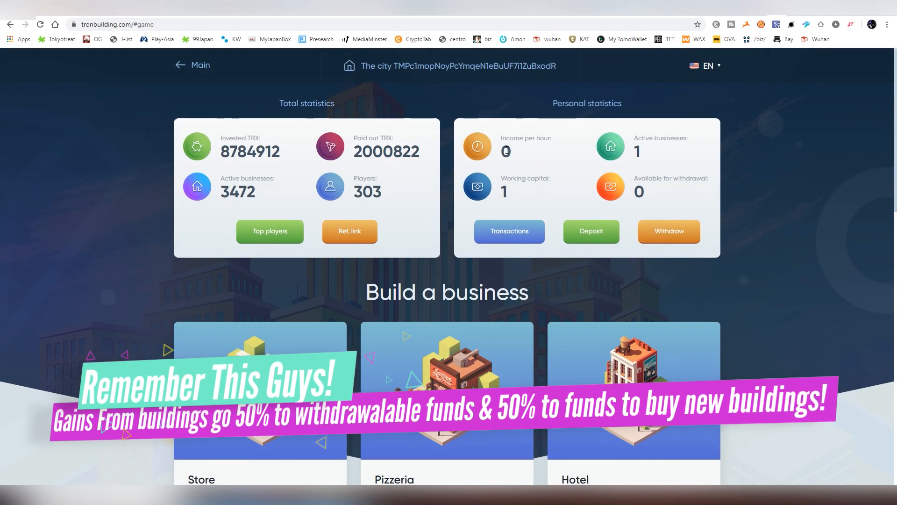
scroll("down", 3)
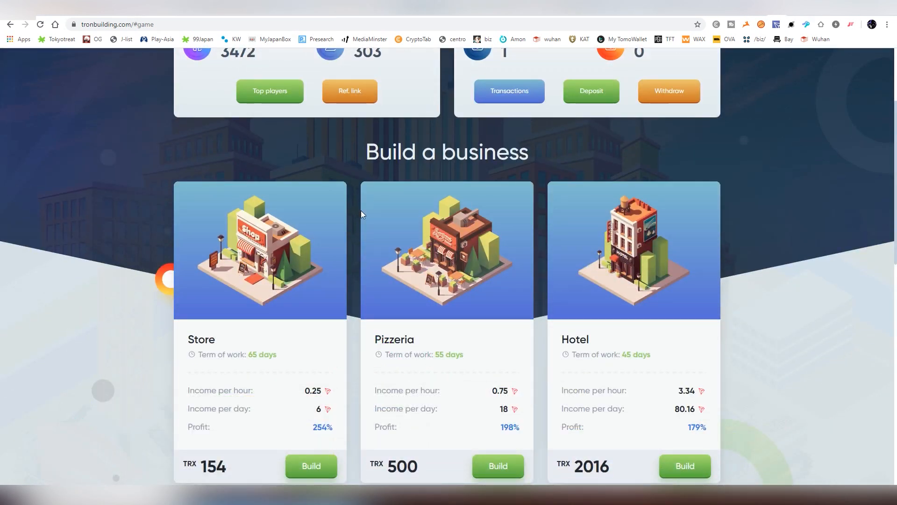
Step: Highlight the Store's 0.25 hourly income and bring up the withdrawal form
double_click(312, 390)
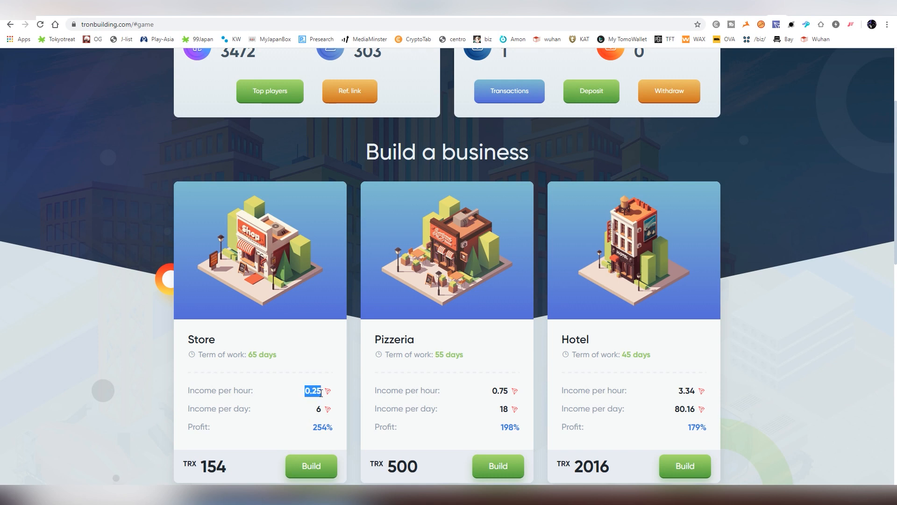
left_click(669, 90)
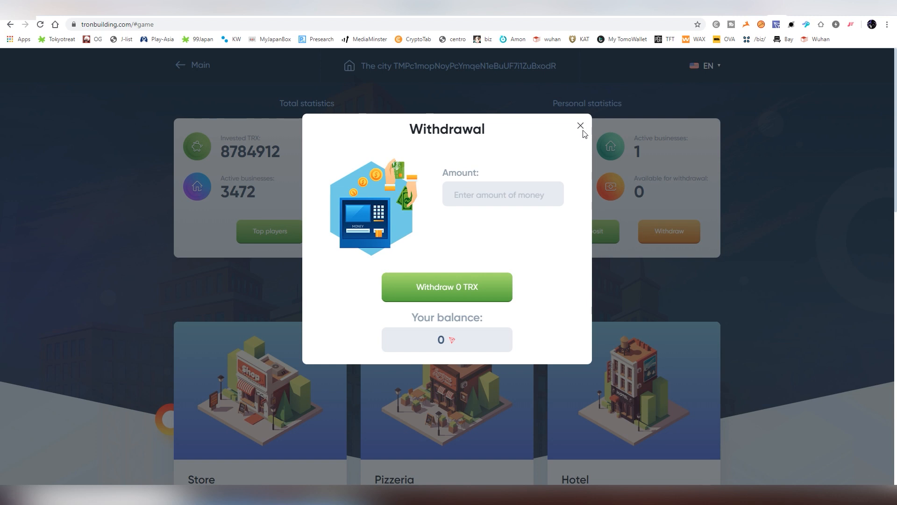
mouse_move(580, 127)
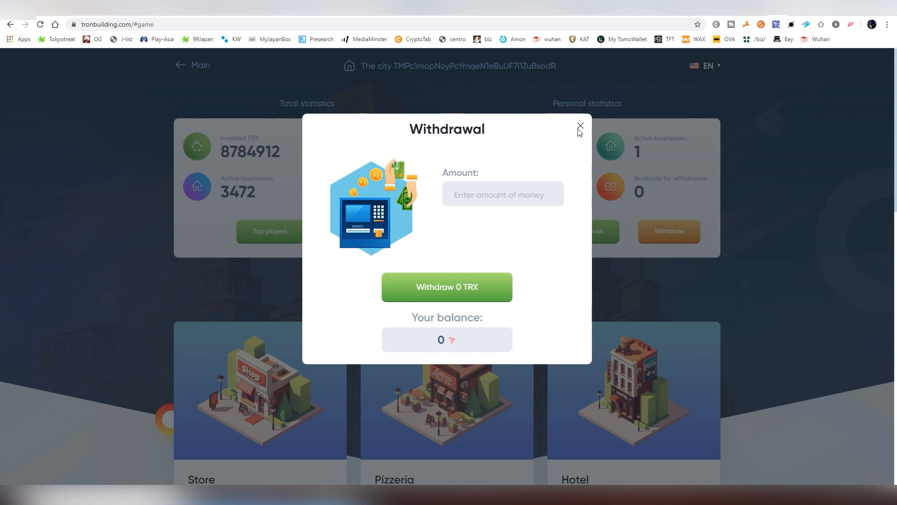
Step: Close the withdrawal form and open the site language dropdown on the dashboard
left_click(579, 125)
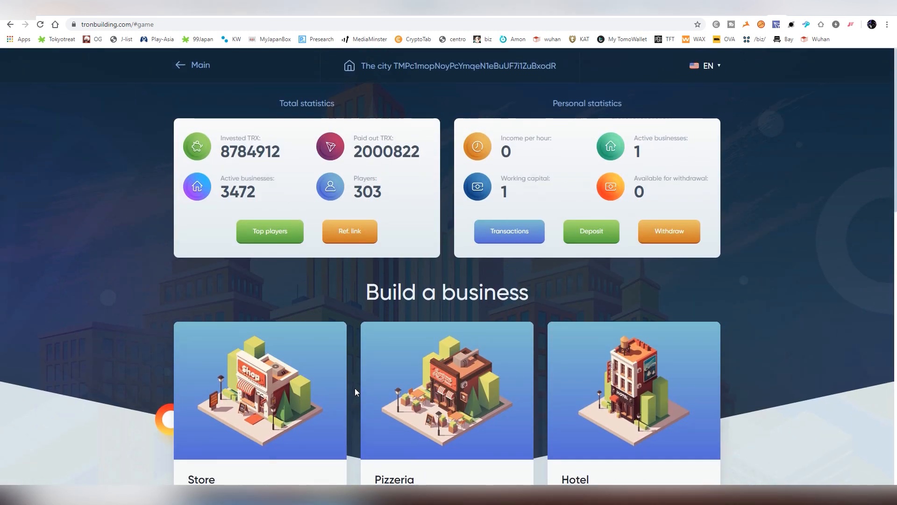
left_click(712, 65)
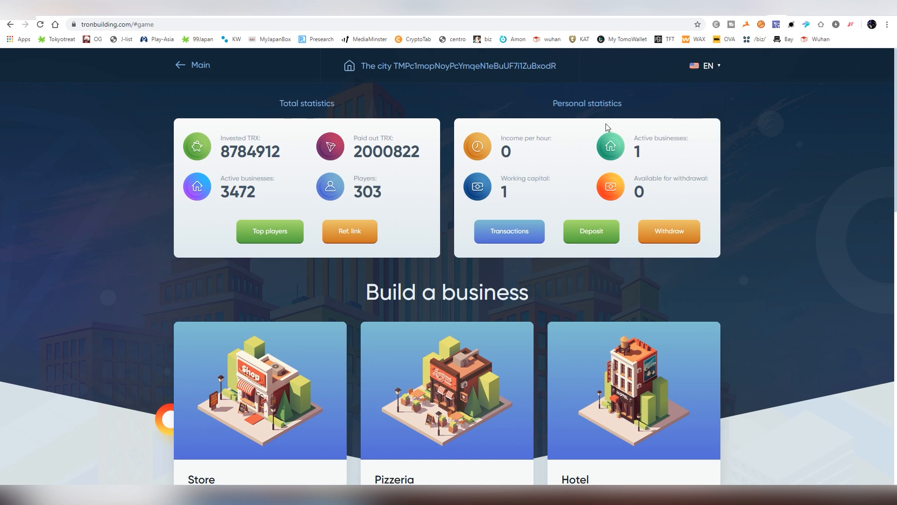
left_click(706, 65)
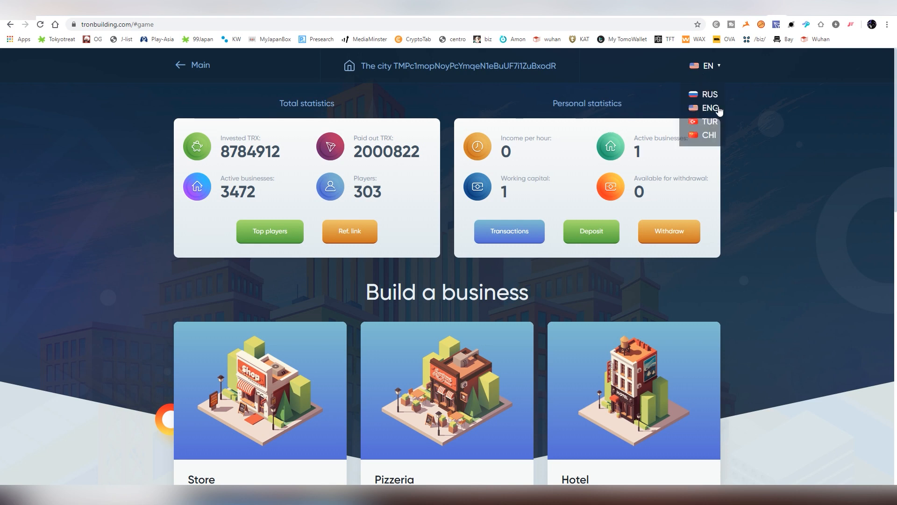
Step: Switch the site to Russian, Turkish and Chinese, back to English, and re-enter the game via Play Now
left_click(709, 93)
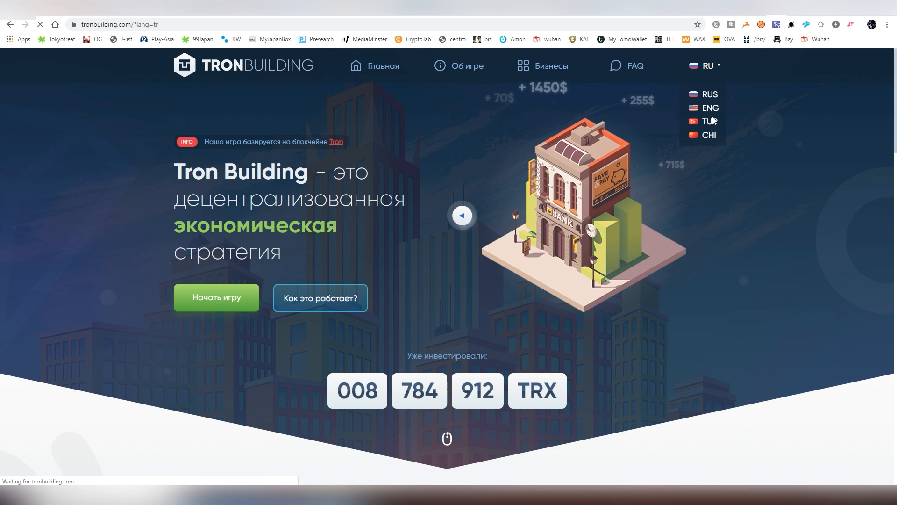
left_click(709, 121)
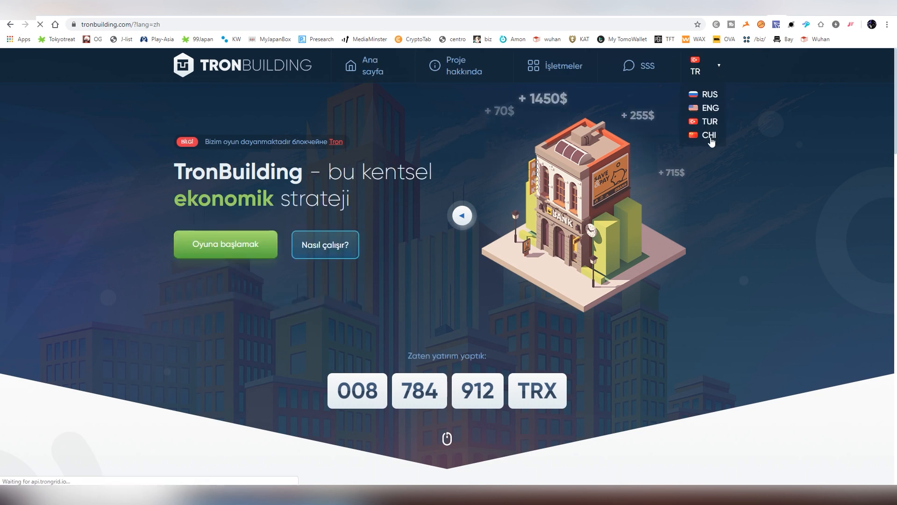
left_click(709, 134)
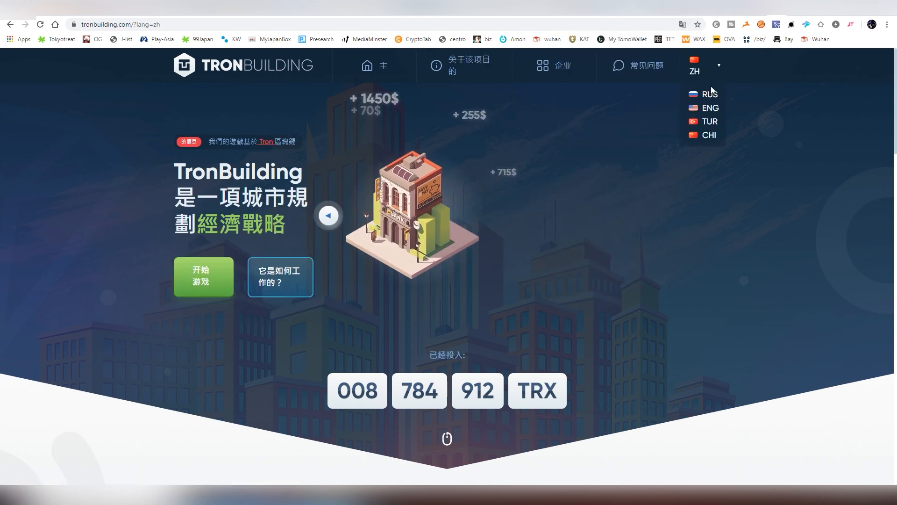
left_click(709, 108)
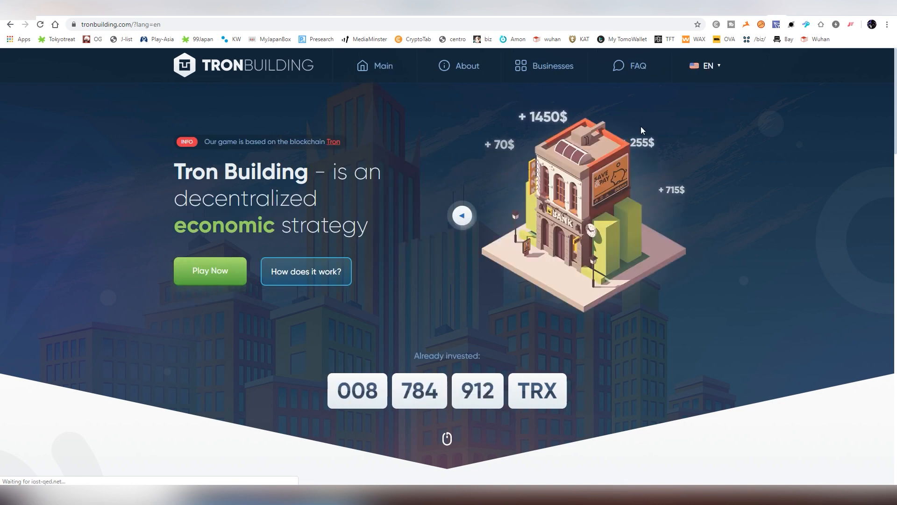
scroll("down", 3)
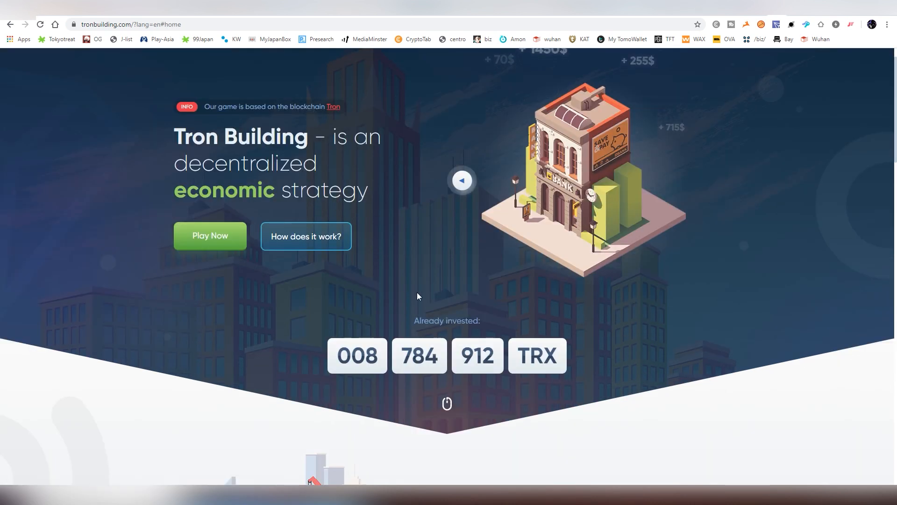
left_click(209, 235)
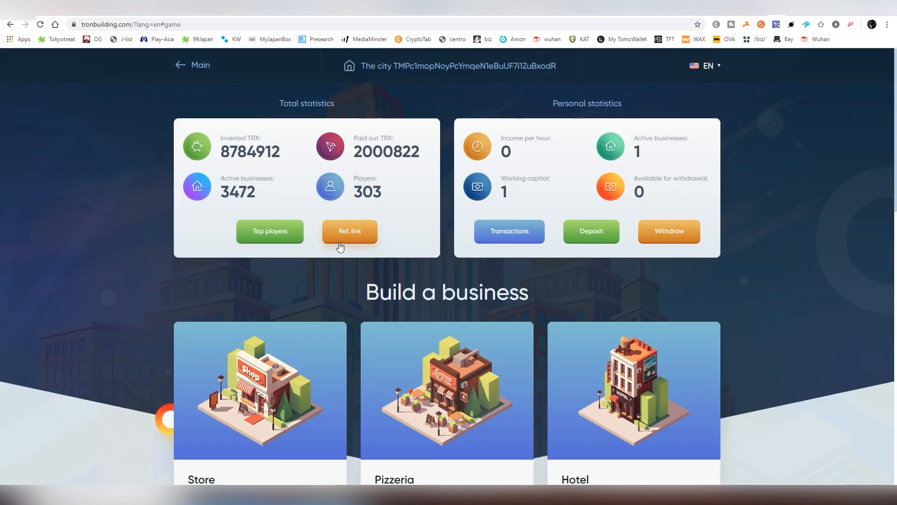
mouse_move(289, 251)
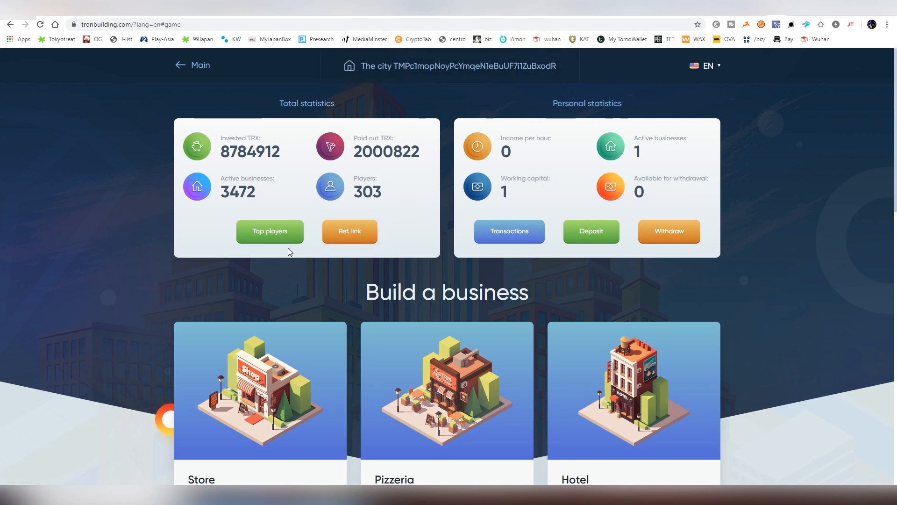
Step: Open the Top players ranking, close it and reopen it to view the trophy places
left_click(269, 230)
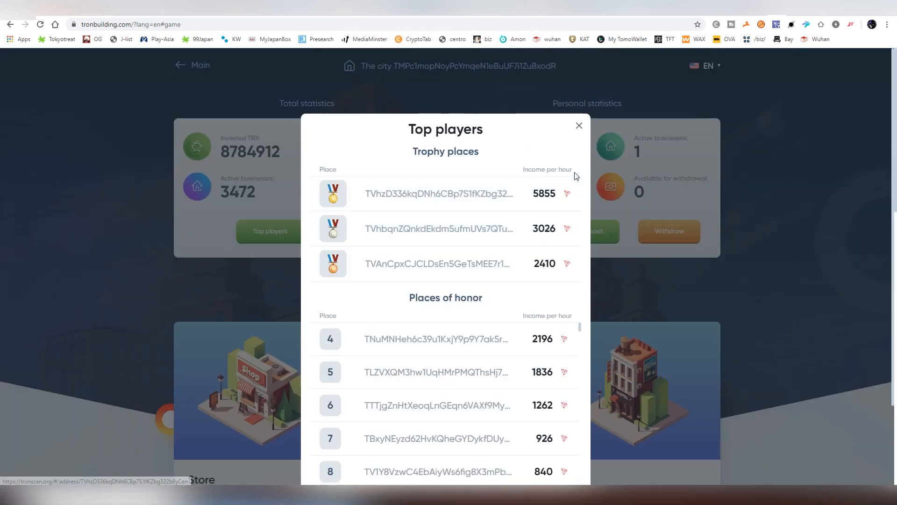
mouse_move(440, 194)
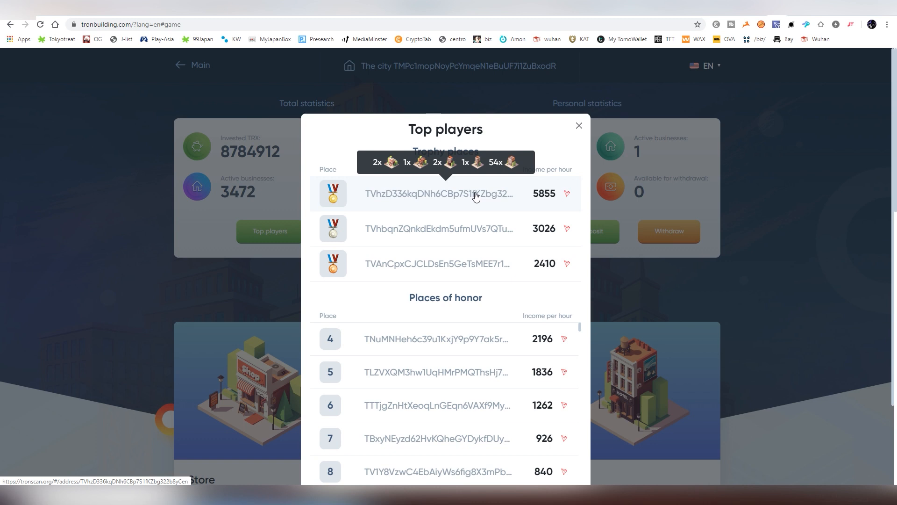
left_click(578, 126)
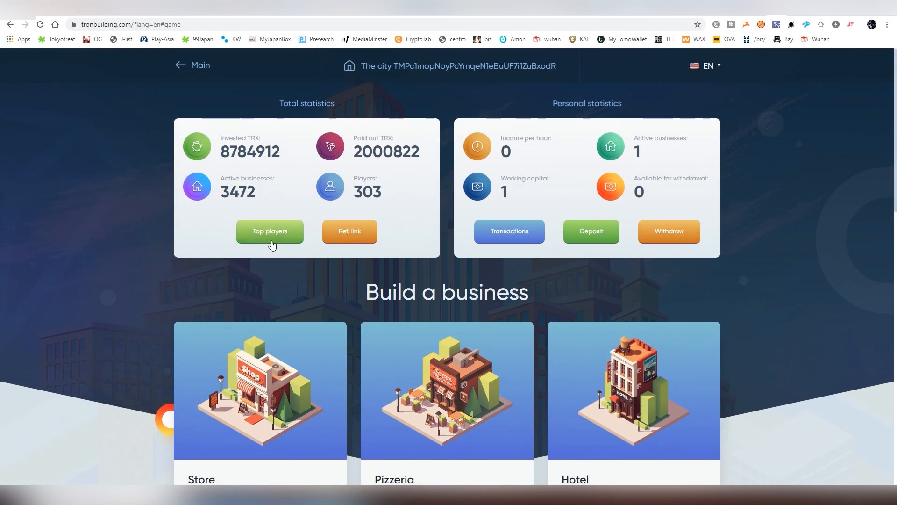
left_click(269, 231)
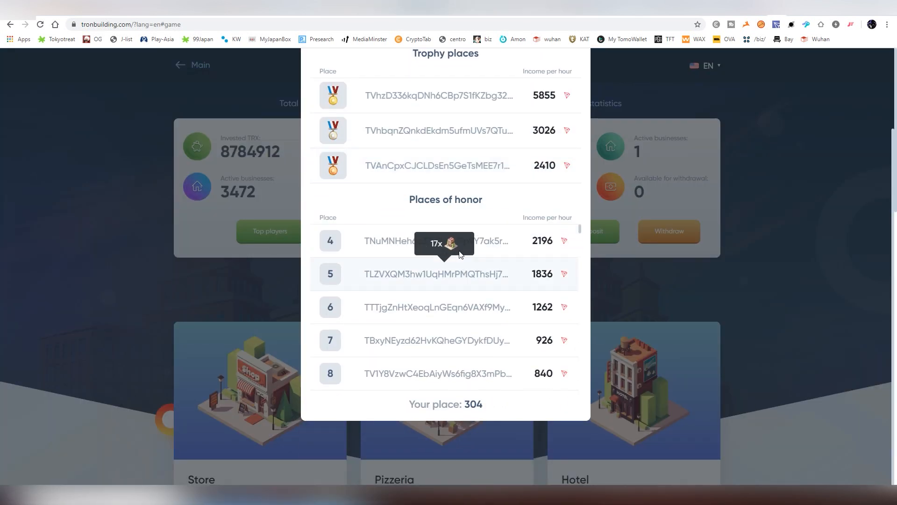
mouse_move(455, 372)
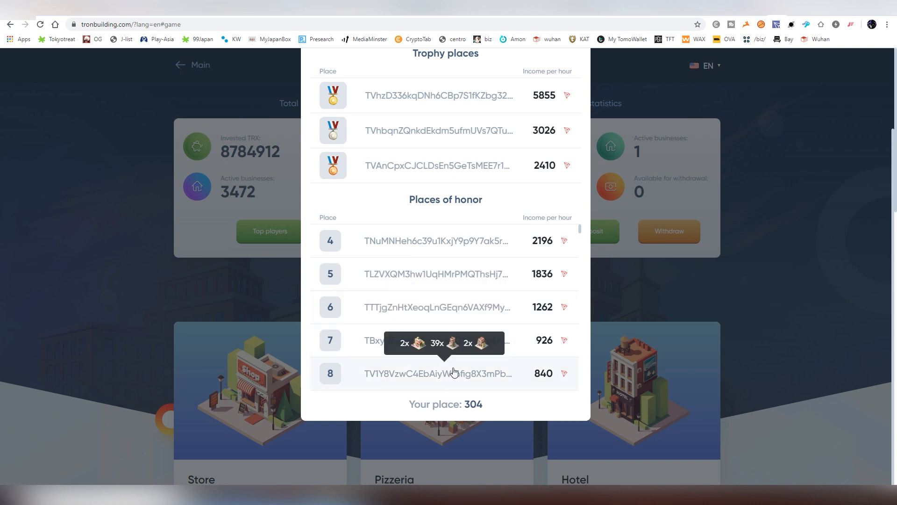
mouse_move(430, 314)
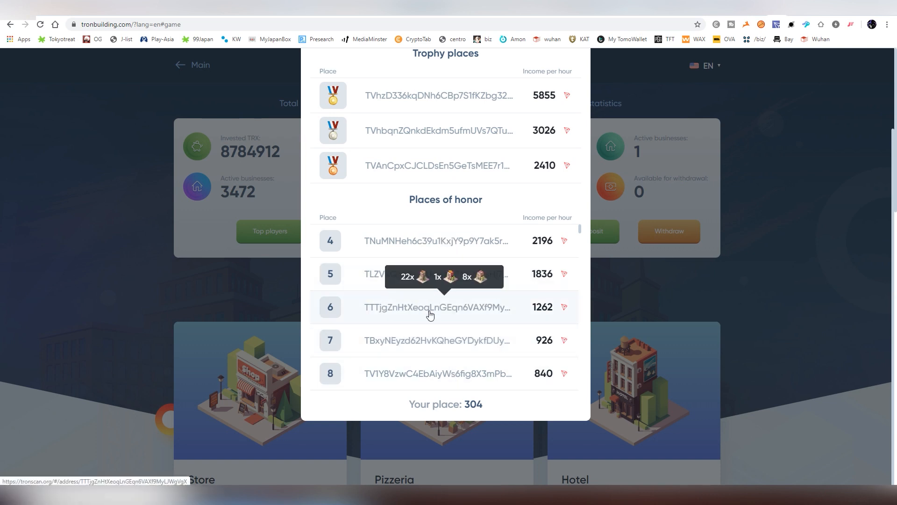
mouse_move(456, 253)
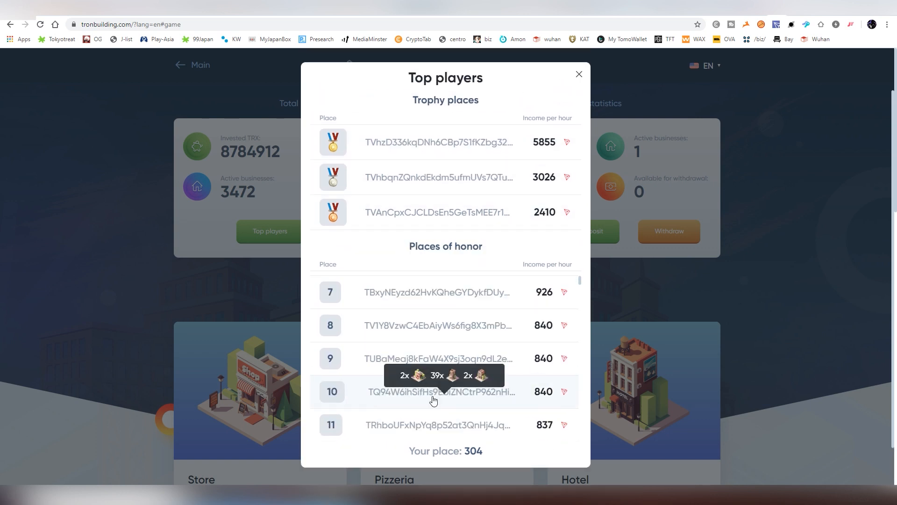
Step: Scroll down the Places of honor list and follow the link to the contract on Tronscan
scroll("down", 3)
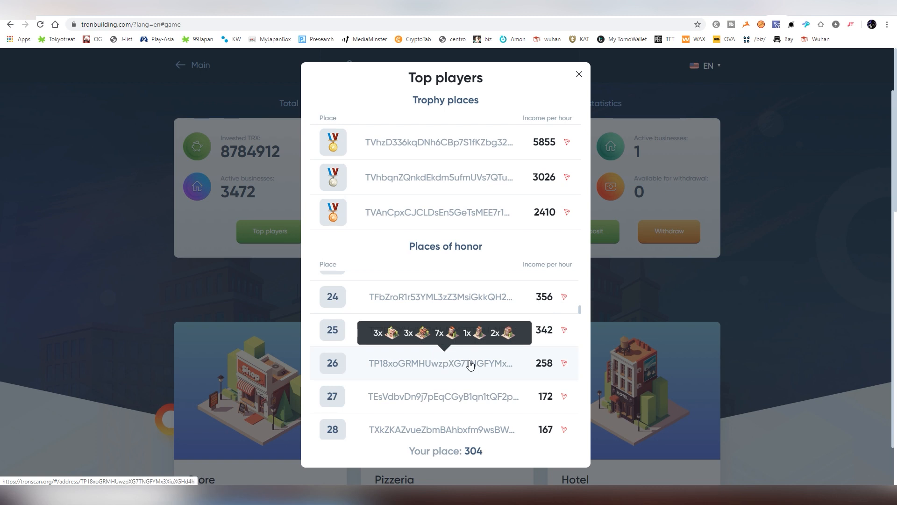
scroll("down", 3)
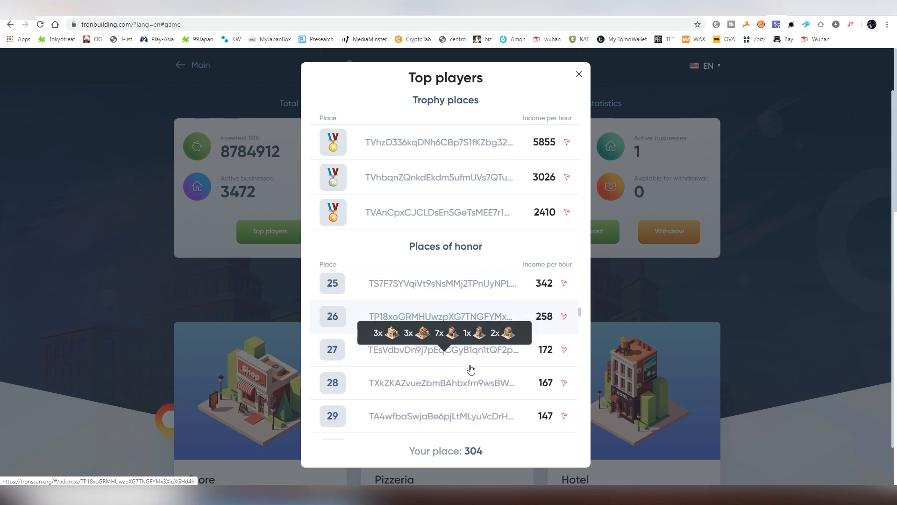
left_click(579, 75)
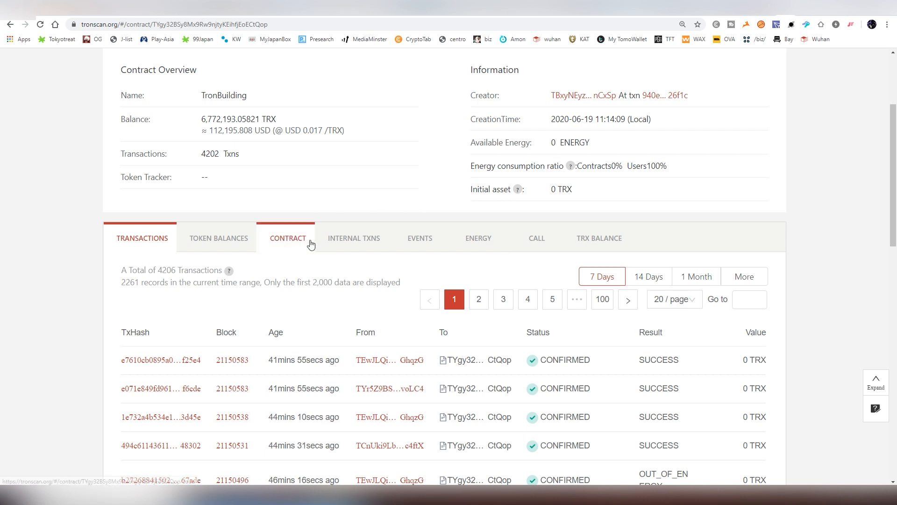
Step: Show the TronBuilding contract's verified source code and scroll through it
left_click(288, 239)
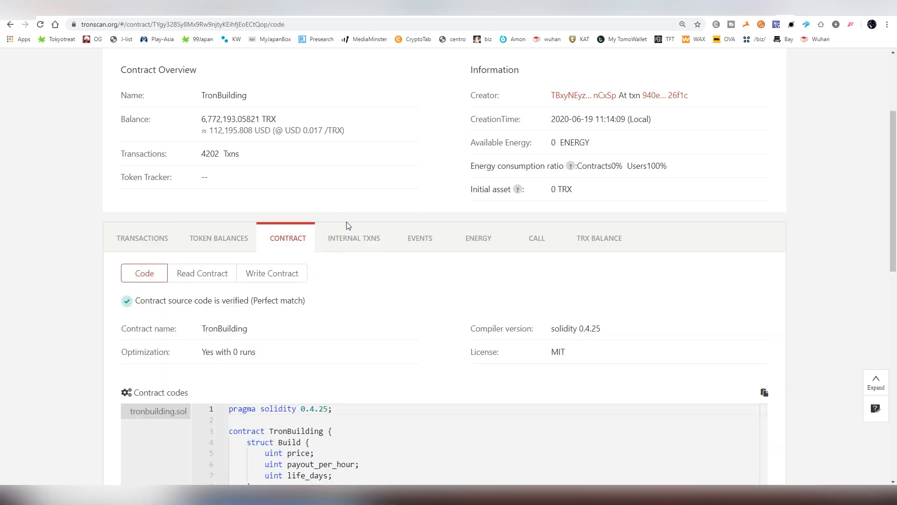
scroll("down", 3)
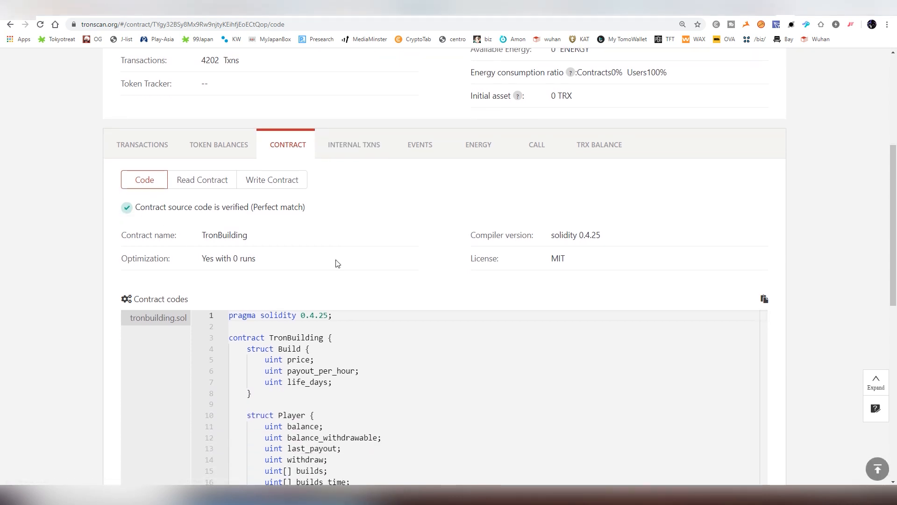
scroll("down", 3)
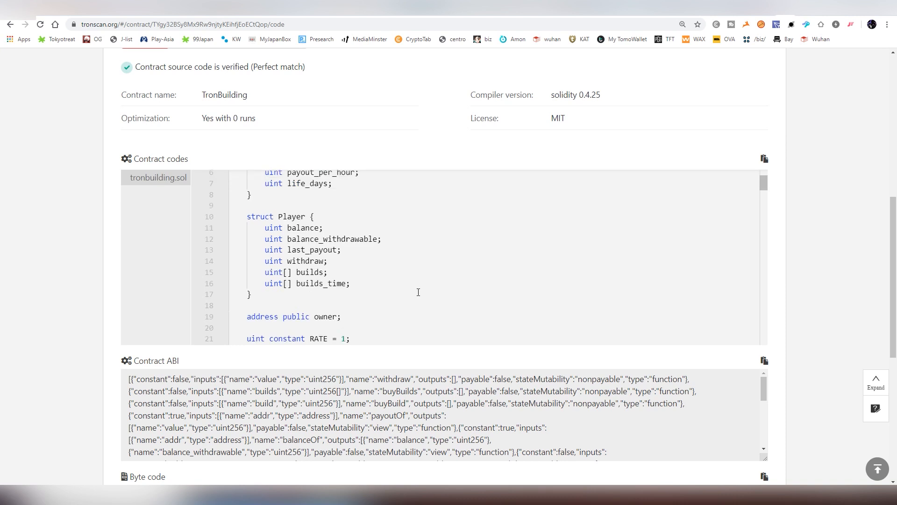
scroll("down", 3)
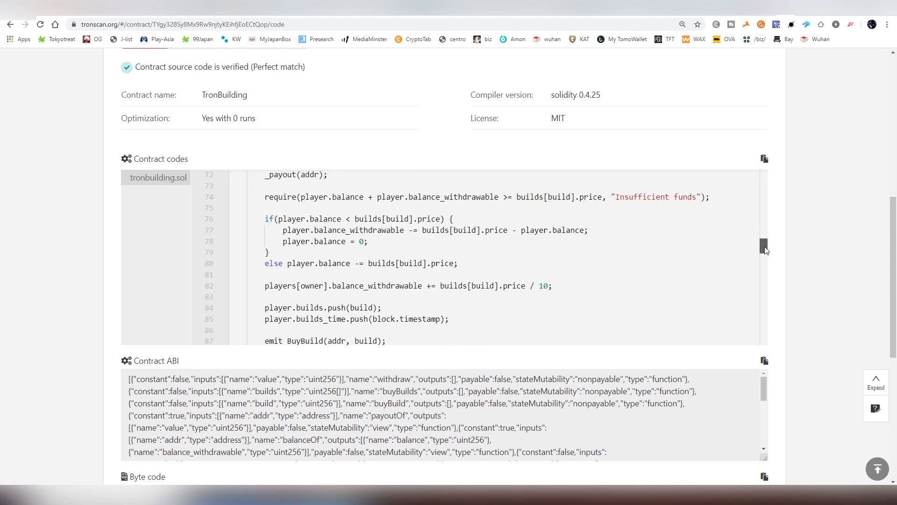
scroll("down", 3)
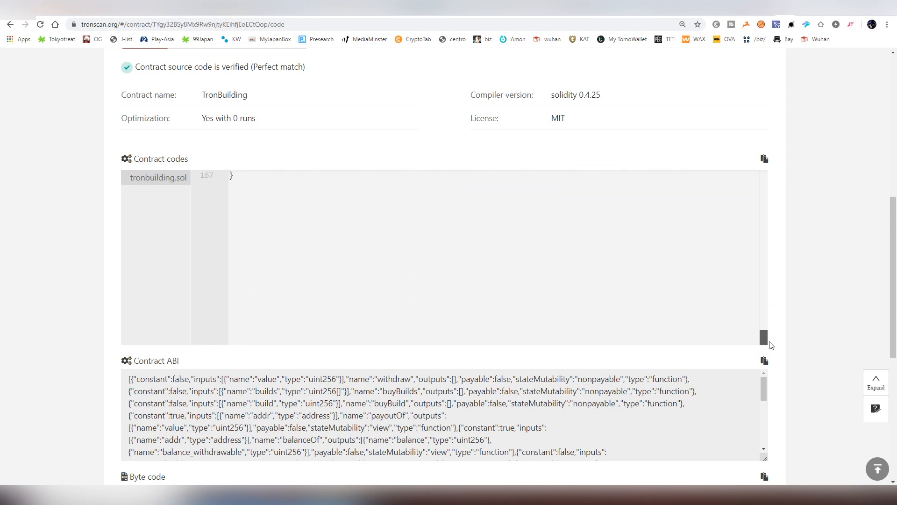
Step: Continue down through the Contract ABI and Byte code sections
left_click_drag(765, 337, 764, 279)
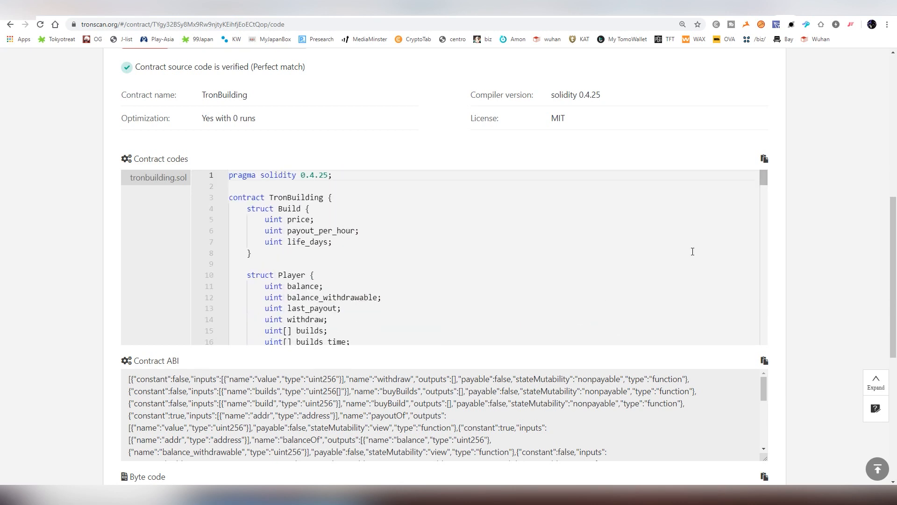
scroll("down", 3)
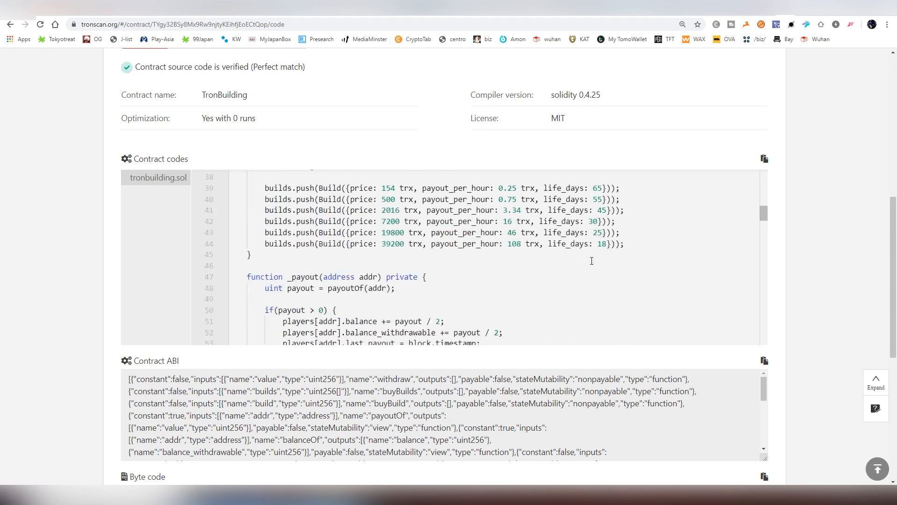
mouse_move(375, 188)
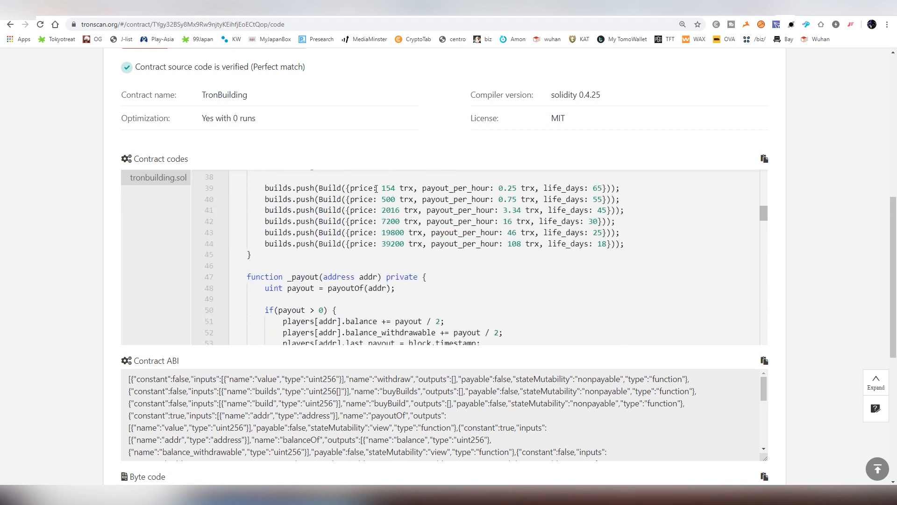
scroll("down", 3)
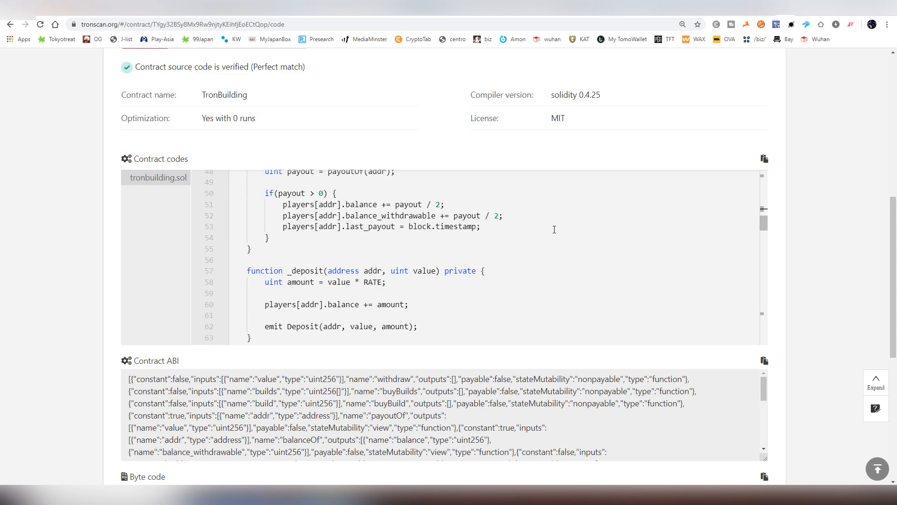
scroll("down", 3)
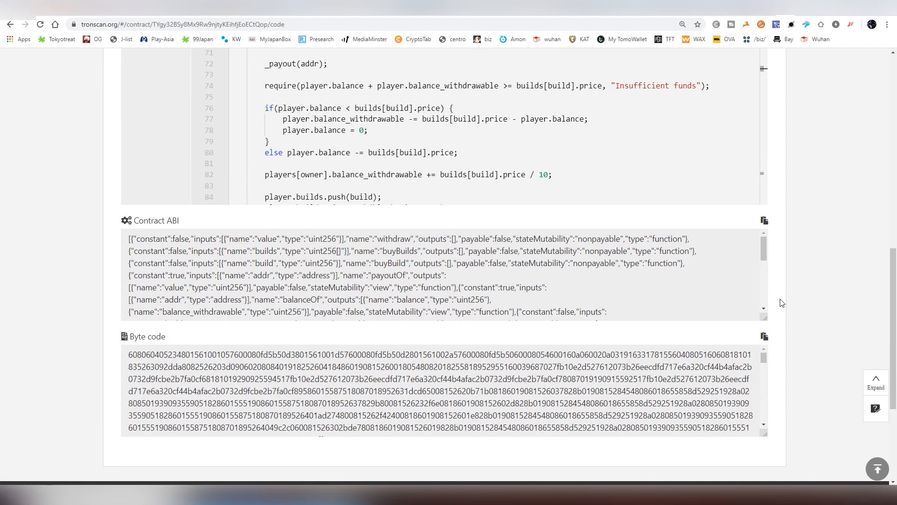
scroll("down", 3)
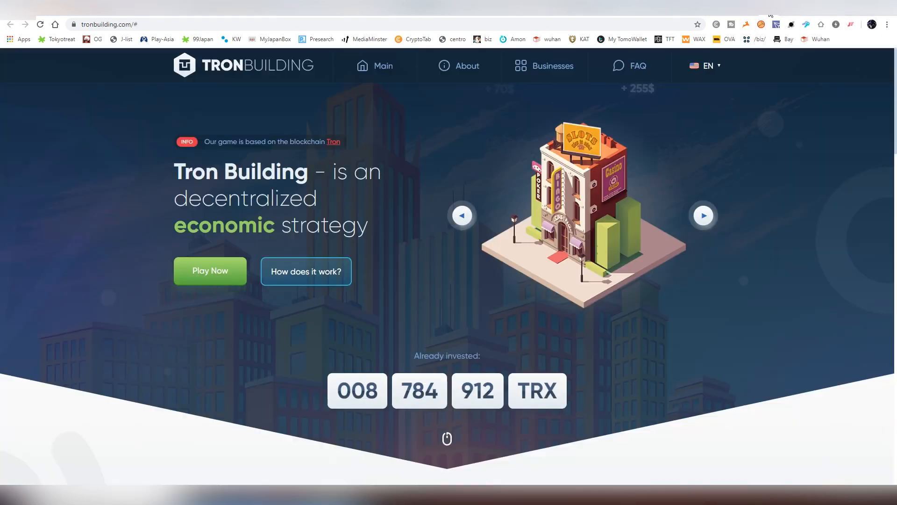
Step: Enter the game dashboard from the home page via Play Now
left_click(210, 270)
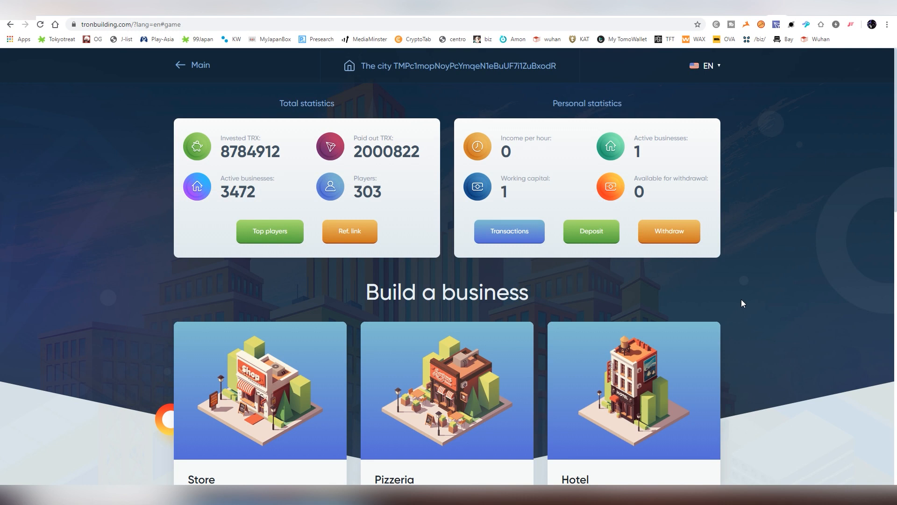
mouse_move(728, 306)
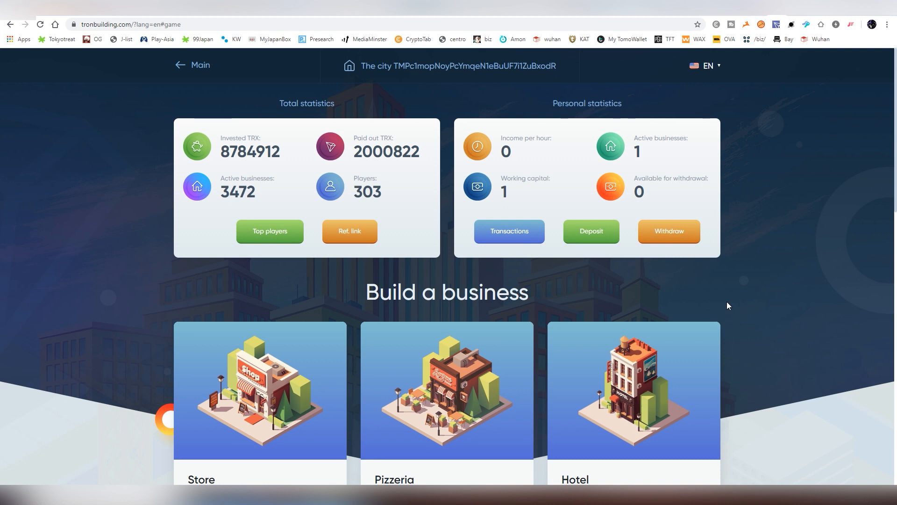